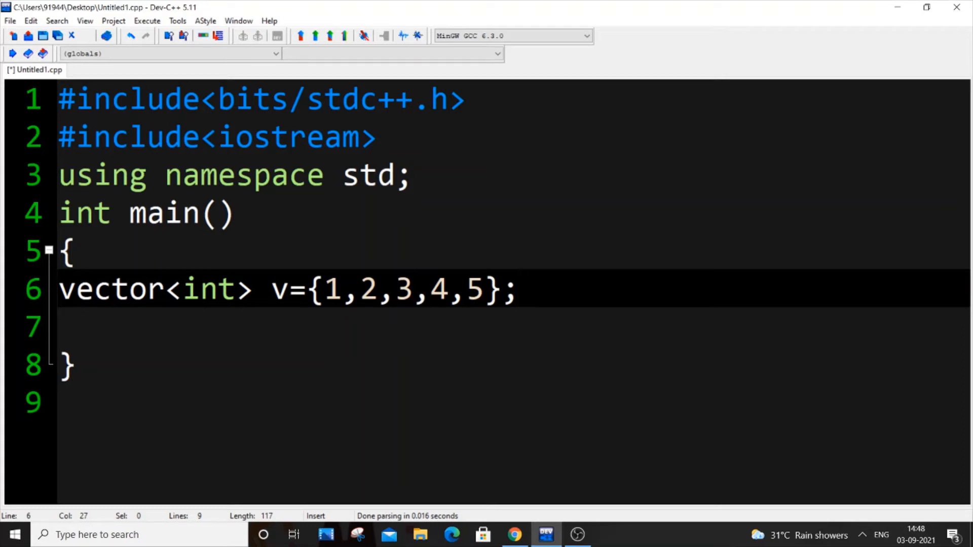
- Type a trial index-based for loop printing v[i] with endl, then delete it
click(517, 288)
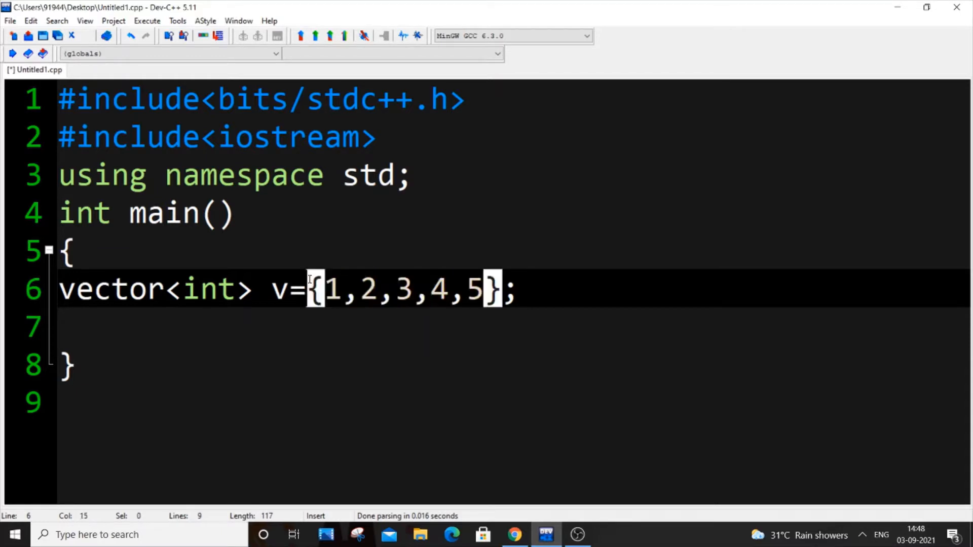
click(518, 289)
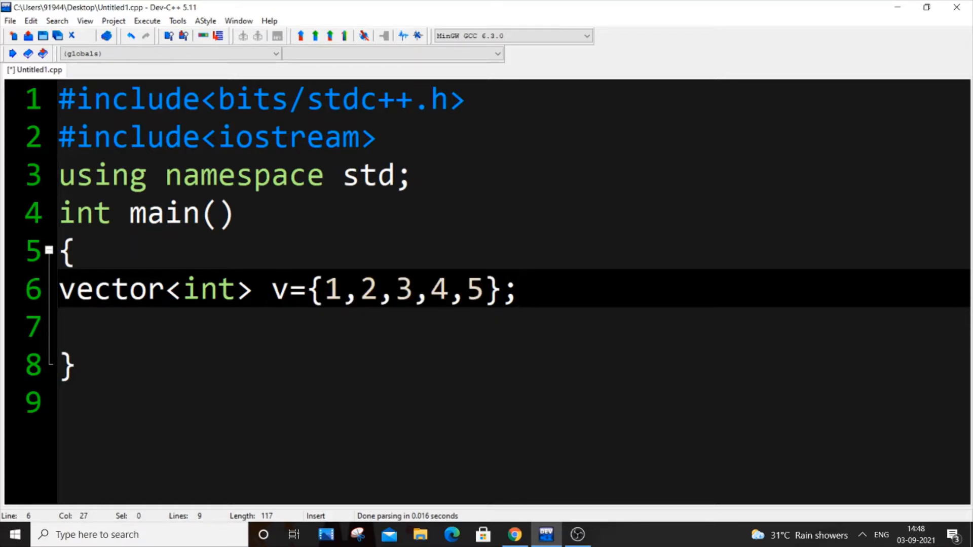
text(for())
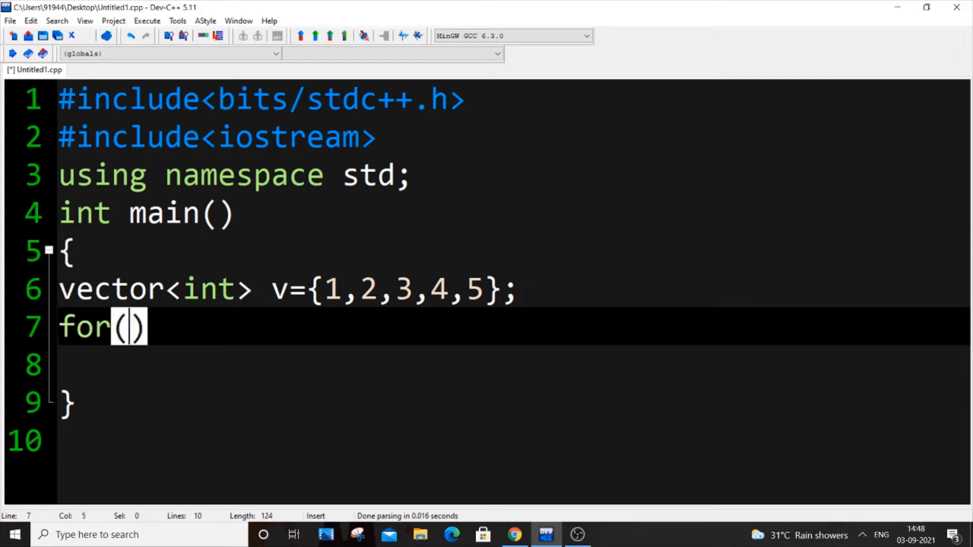
text(int i=0;)
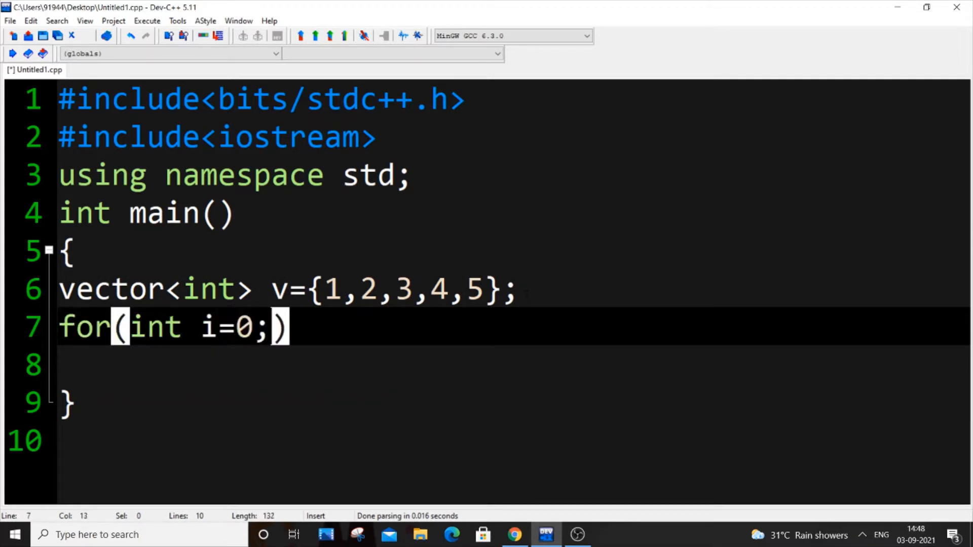
text(i<v.si)
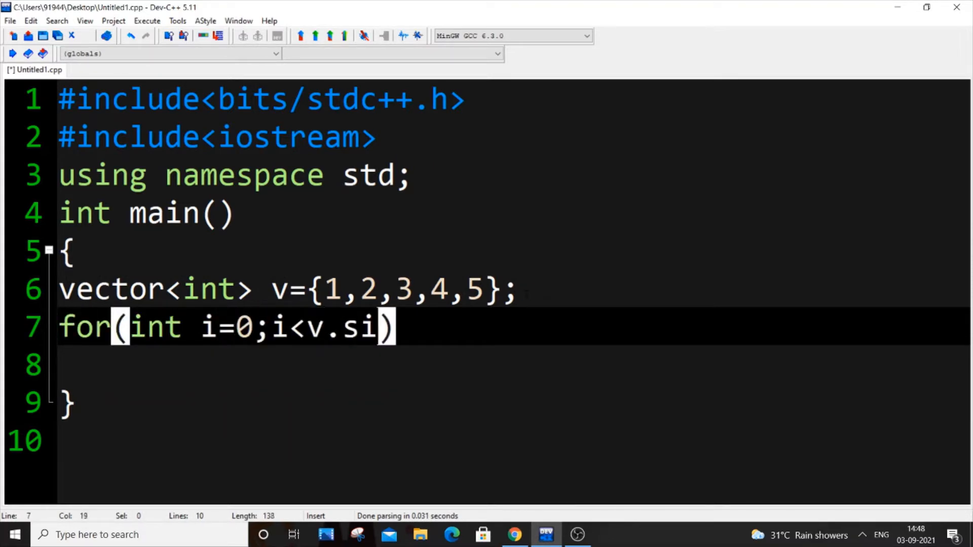
text(ze();i++))
click(512, 365)
text({)
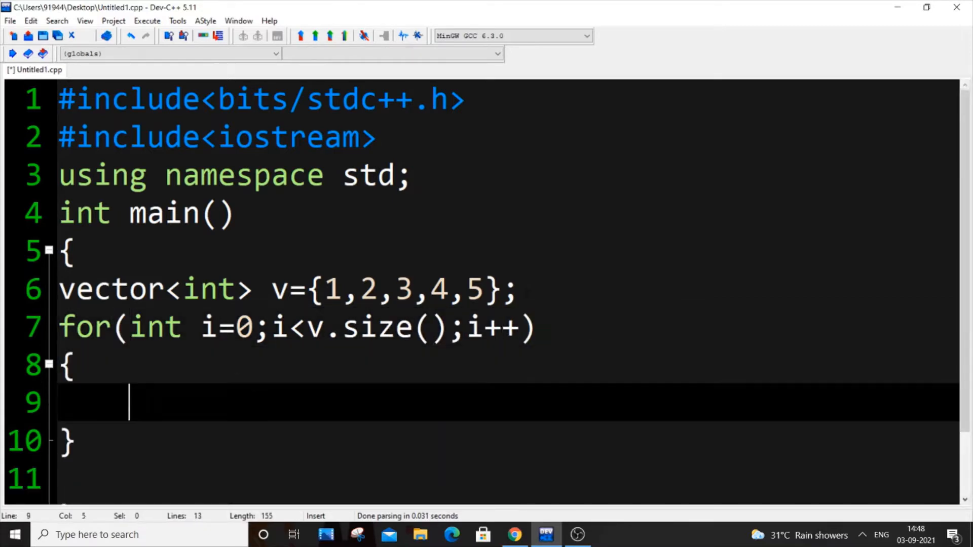
text(cou)
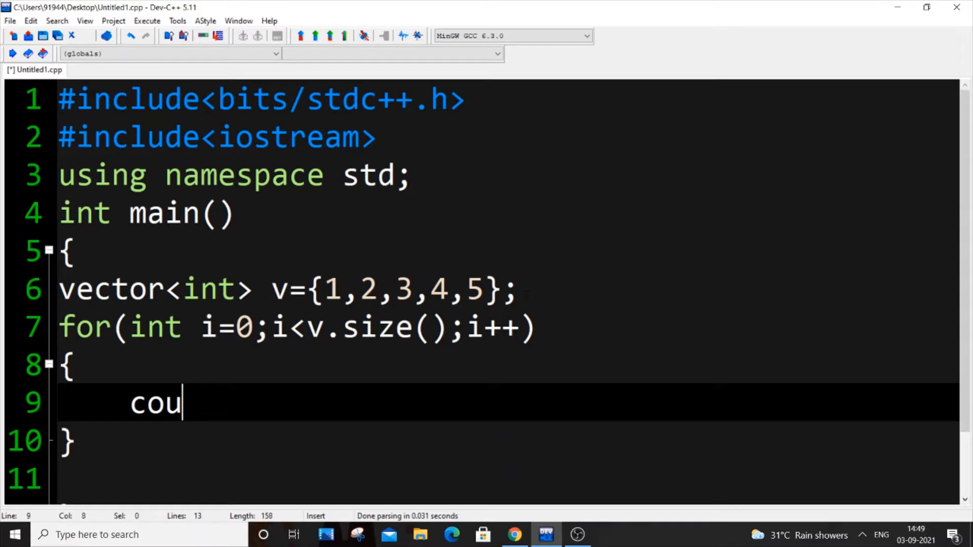
text(t<<v[i])
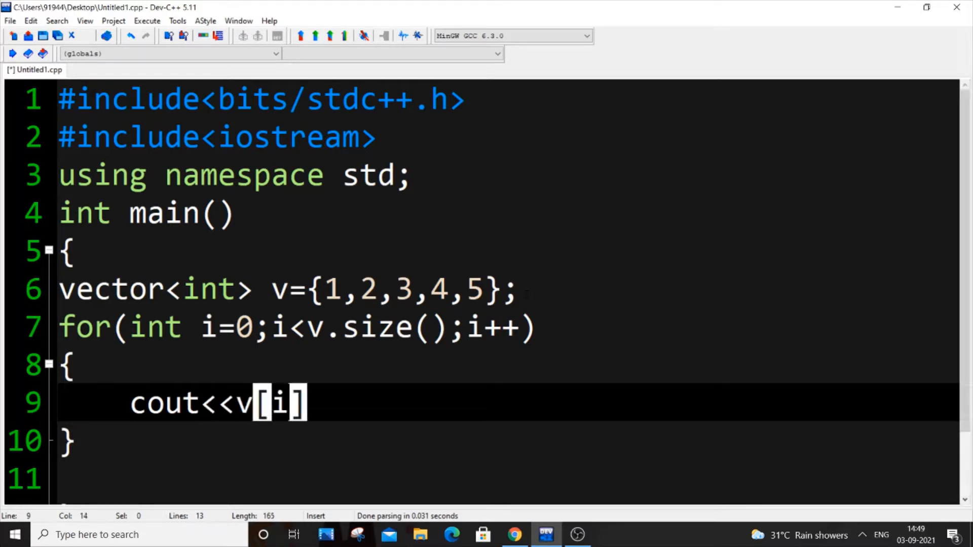
text(<<endl;)
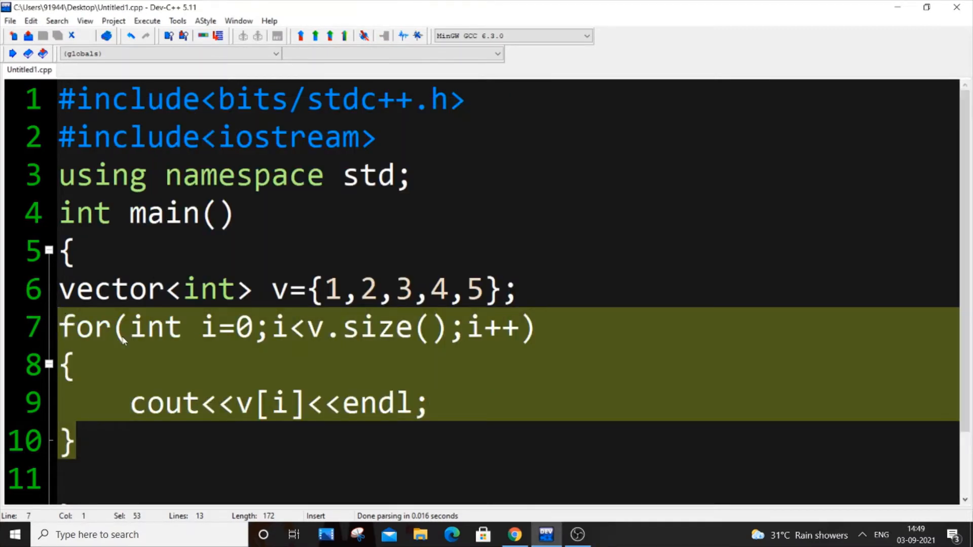
key(Delete)
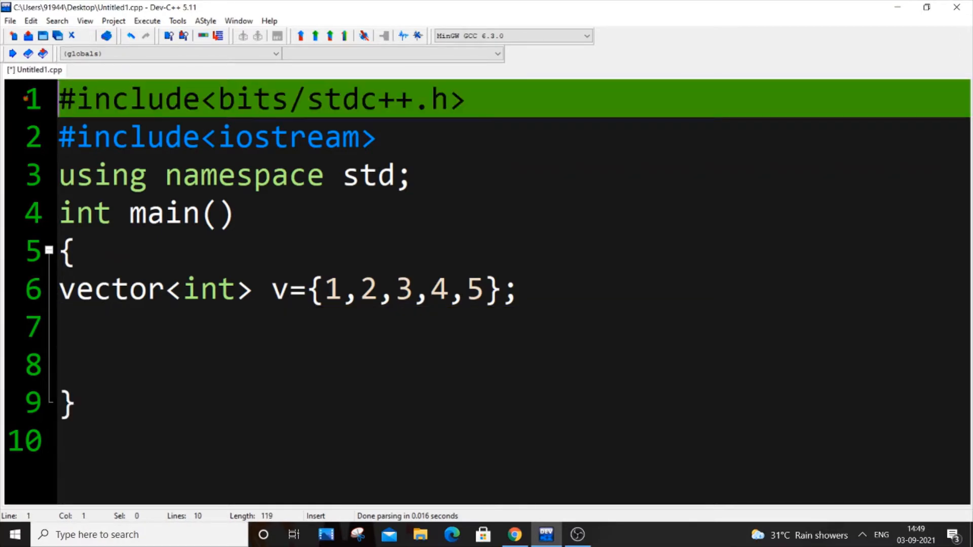
- Comment out line 1, add #include<iterator> and #include<vector>, and start an empty line after the vector
text(//)
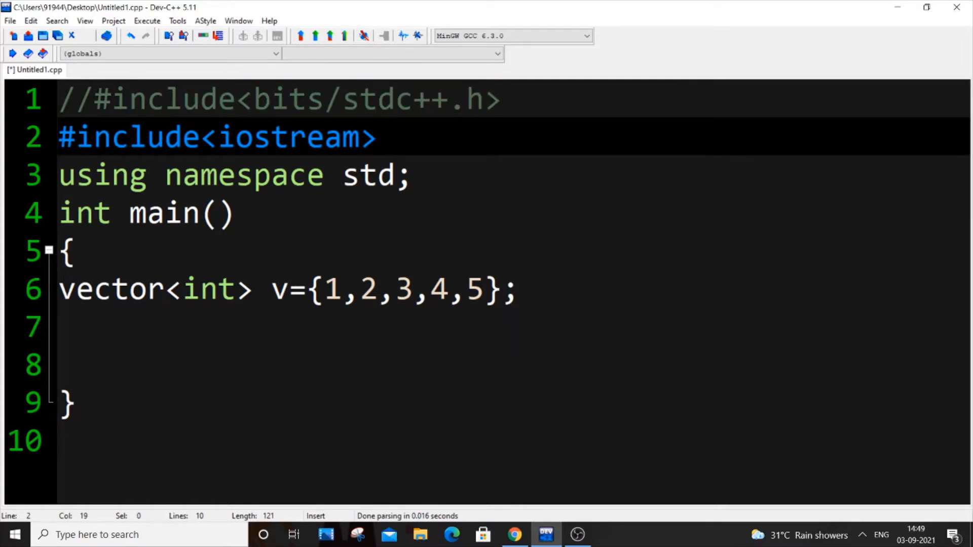
text(#)
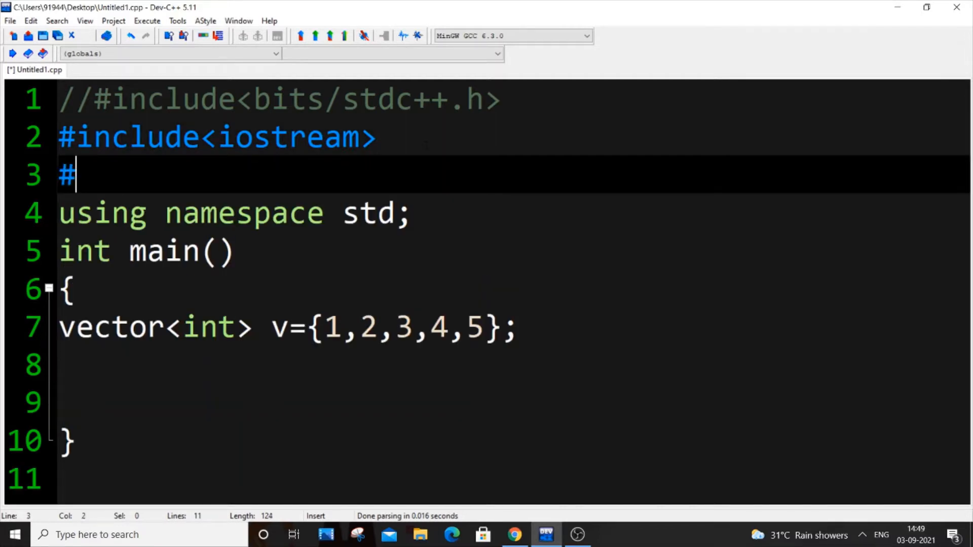
text(include)
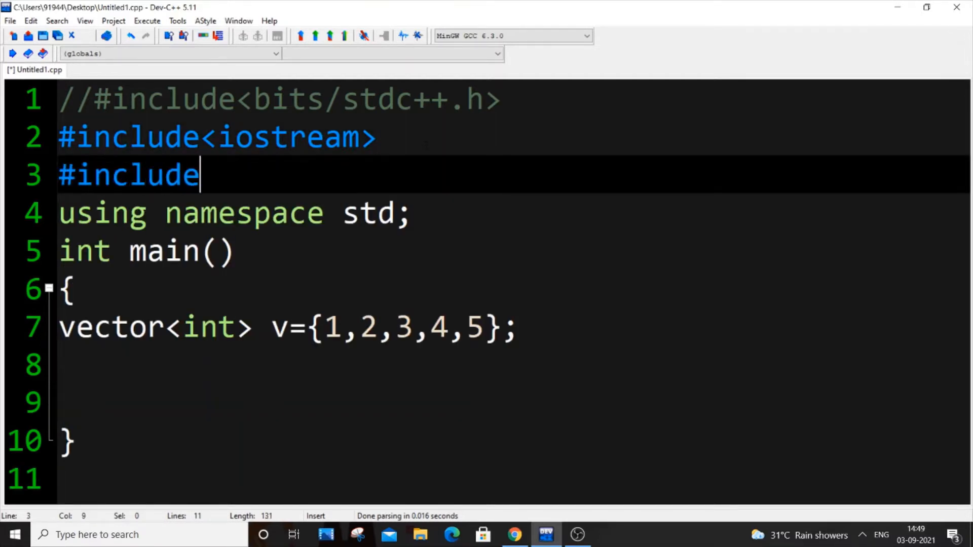
text(<iterator>)
text(#)
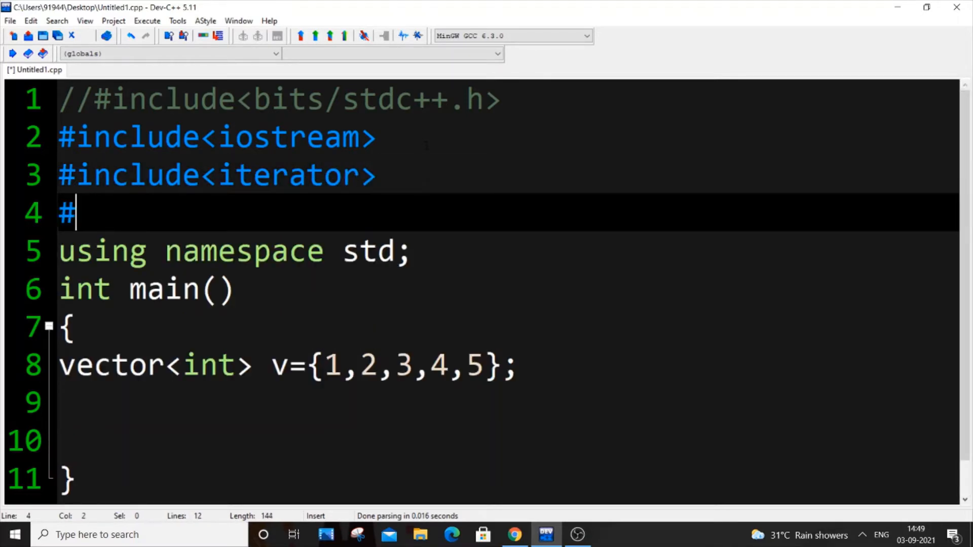
text(in)
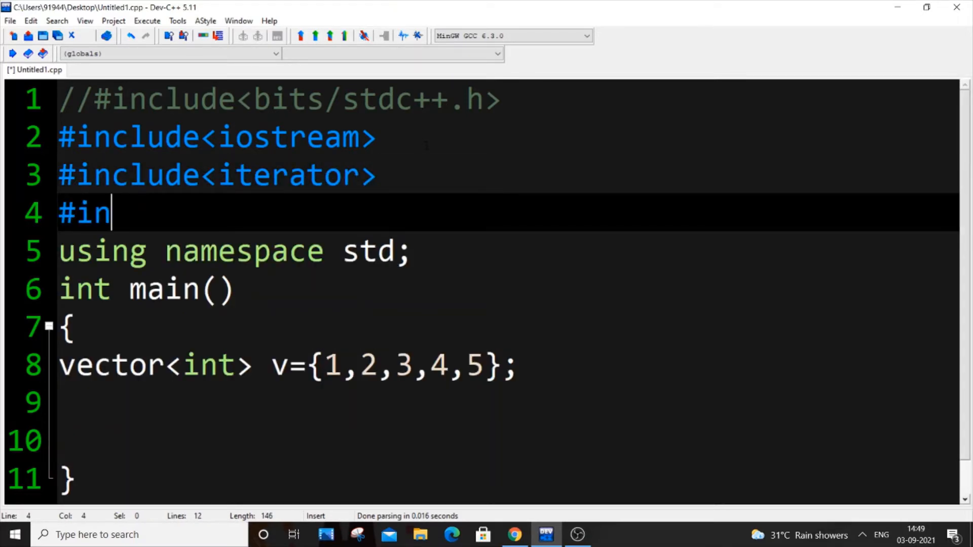
text(clude)
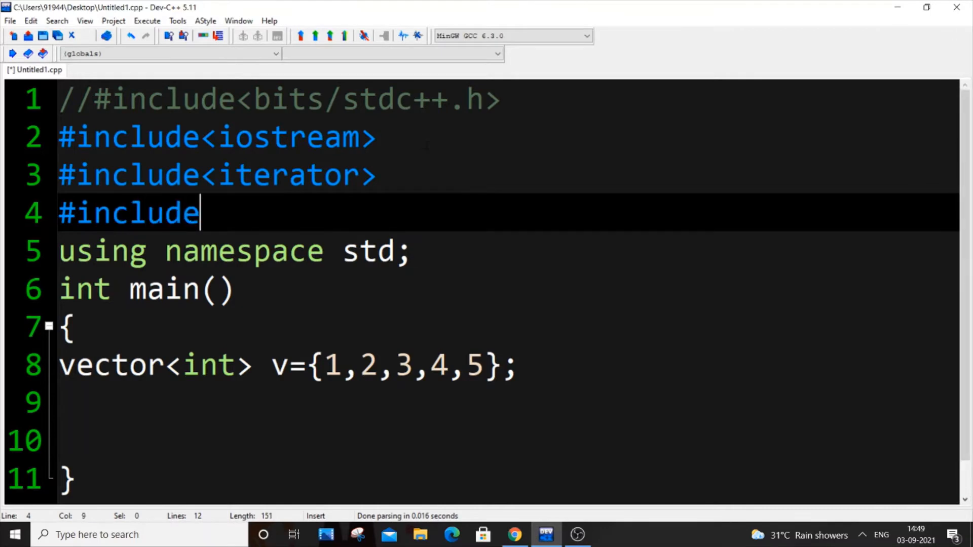
text(<vector>)
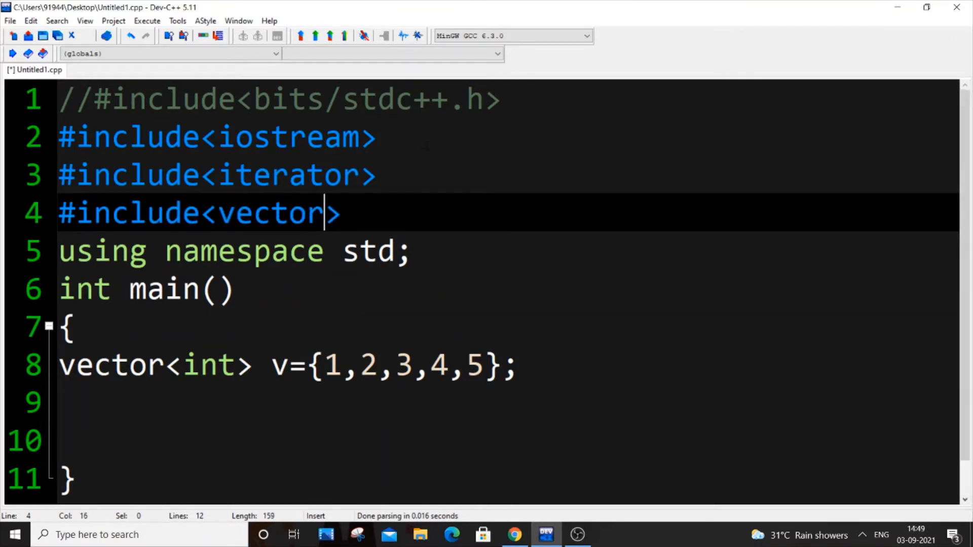
click(409, 251)
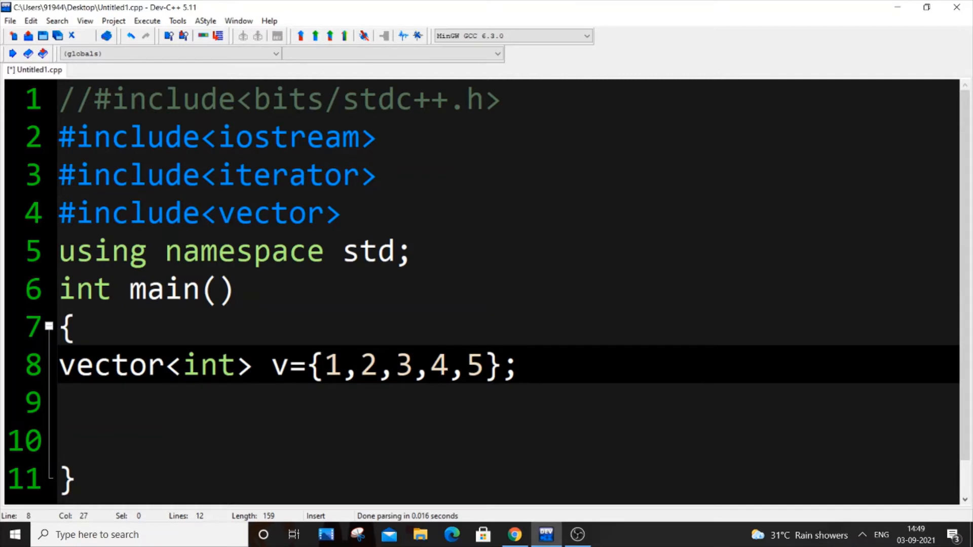
key(Return)
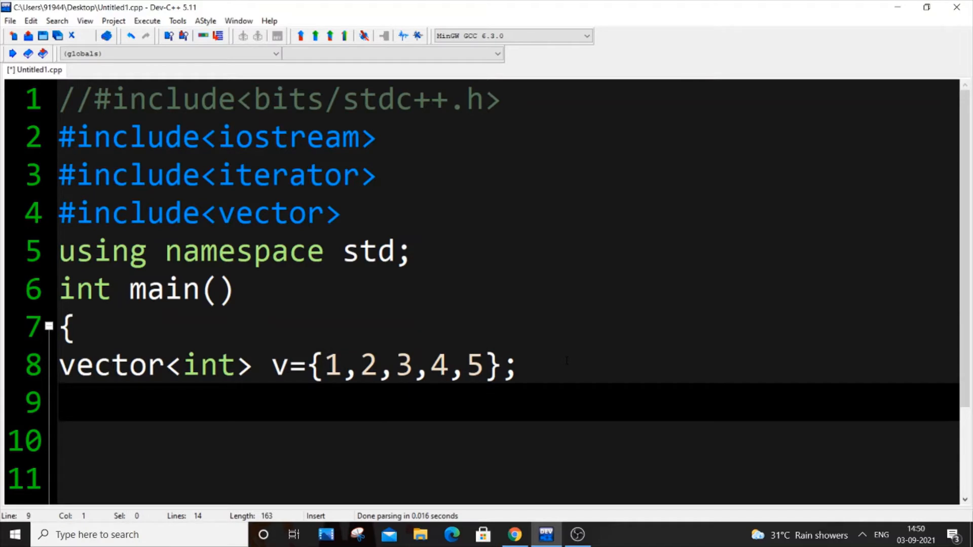
- Declare vector<int>::iterator it; below the vector and highlight its type and name
text(vector<int>:)
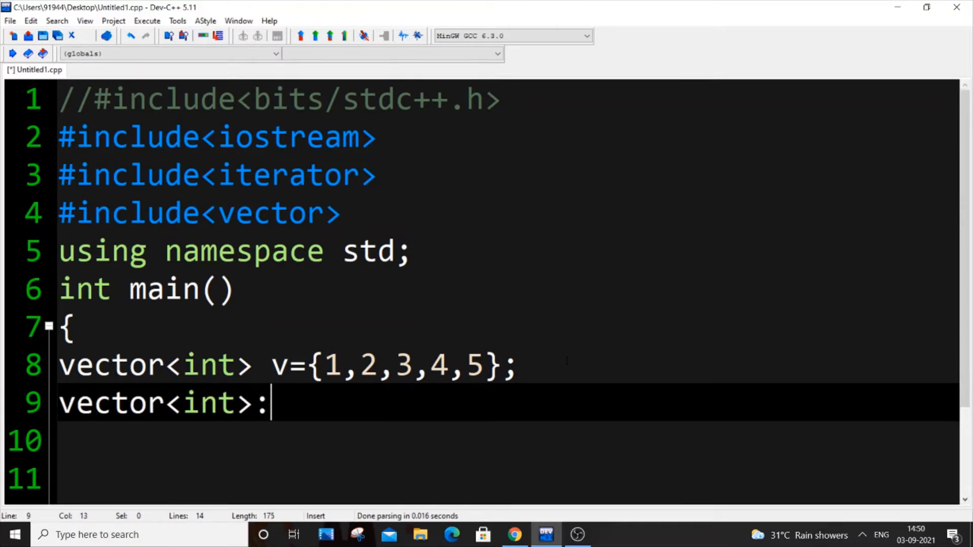
text(:)
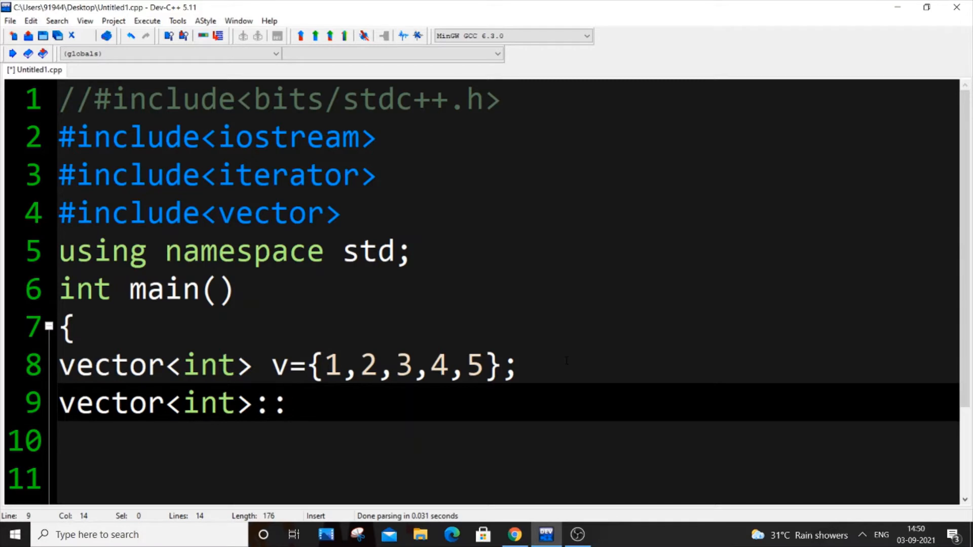
text(iterat)
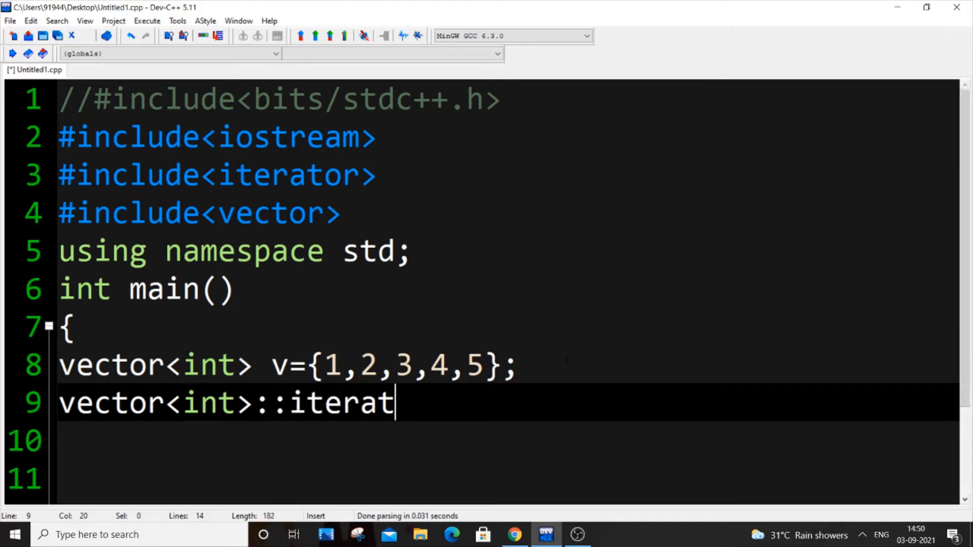
text(or i)
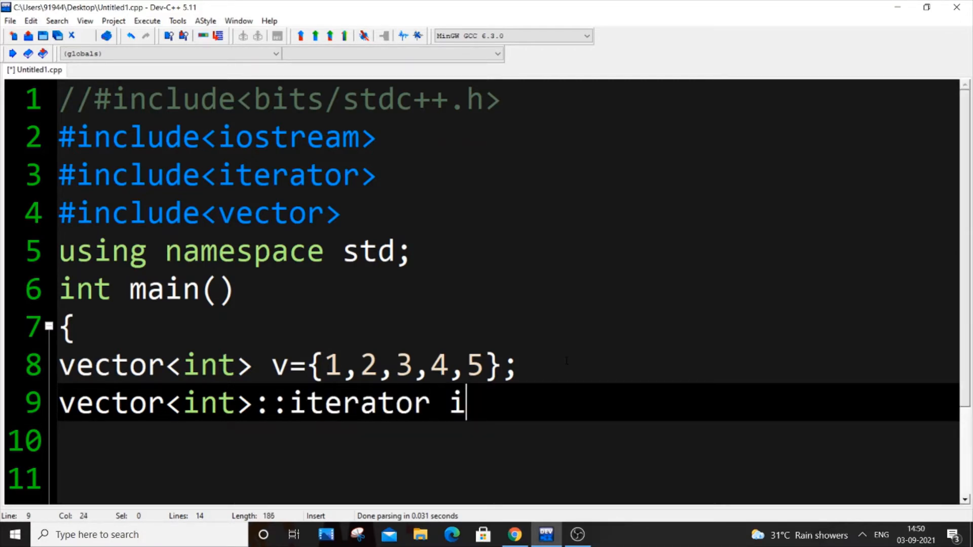
text(t;)
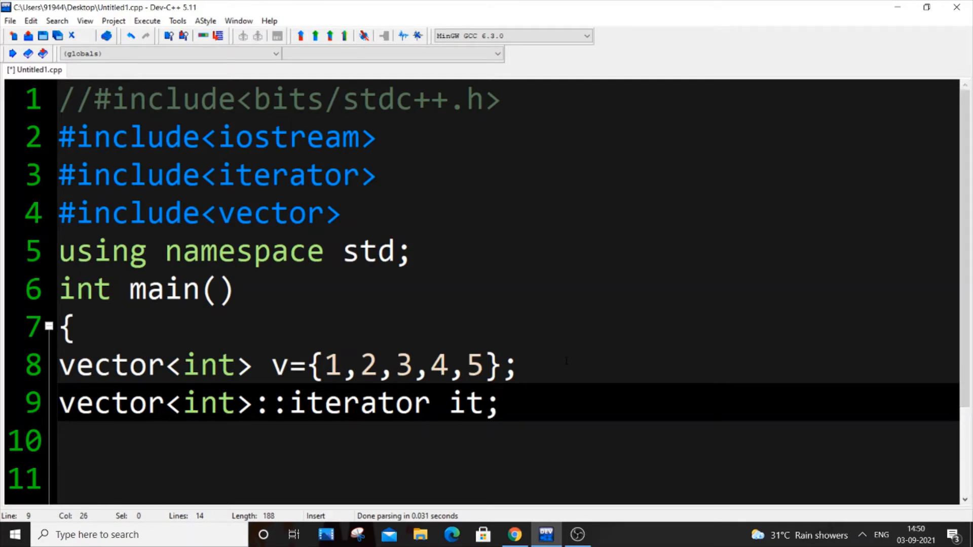
double_click(464, 401)
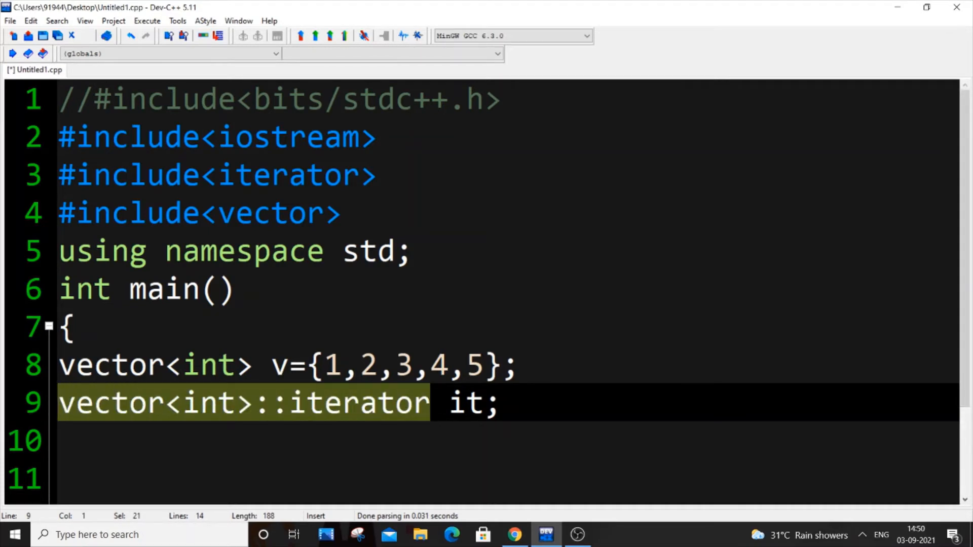
click(503, 402)
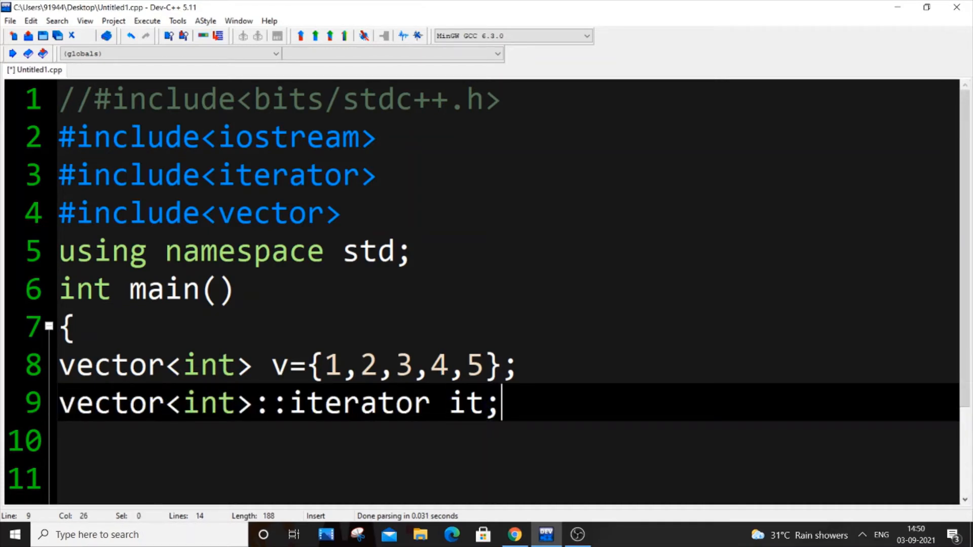
double_click(465, 401)
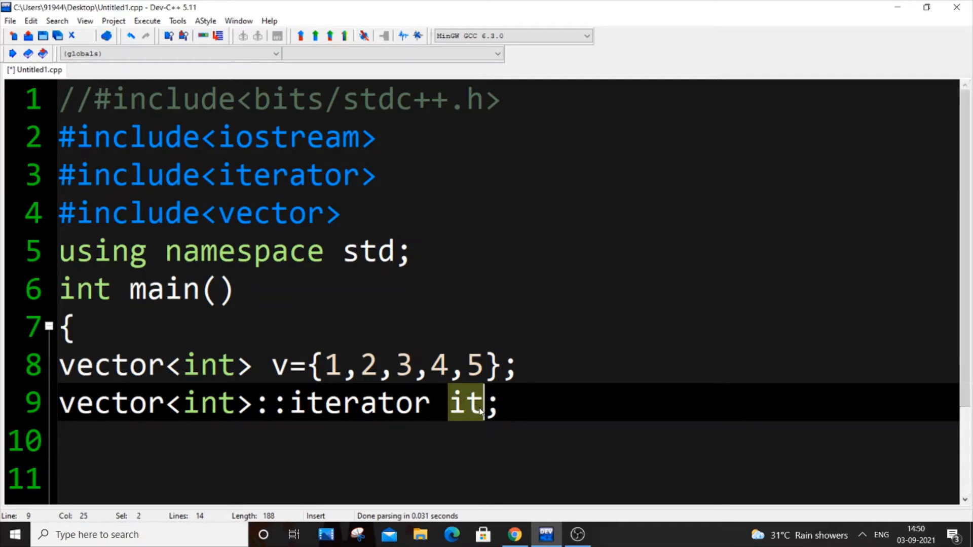
click(468, 401)
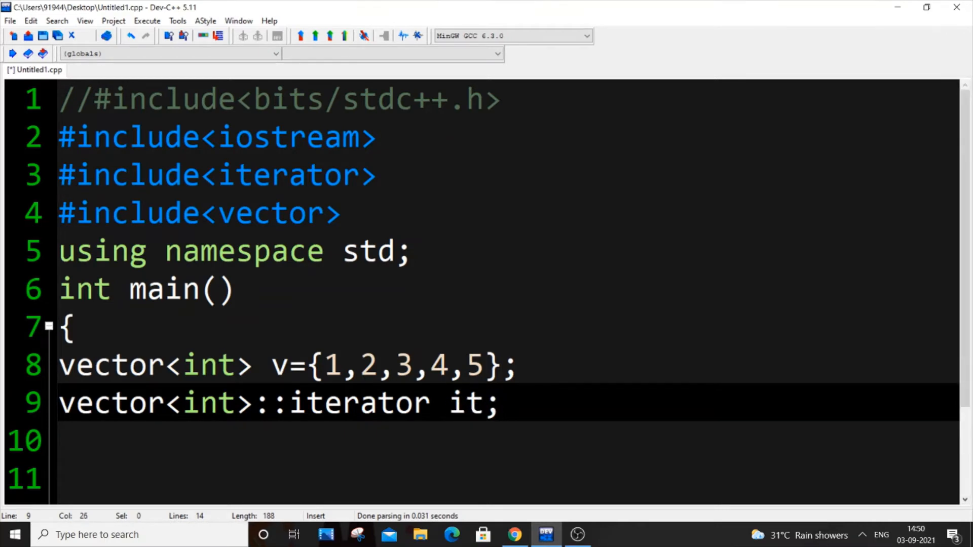
- Type example v.begin() and v.end() lines, then delete them
text(v.be)
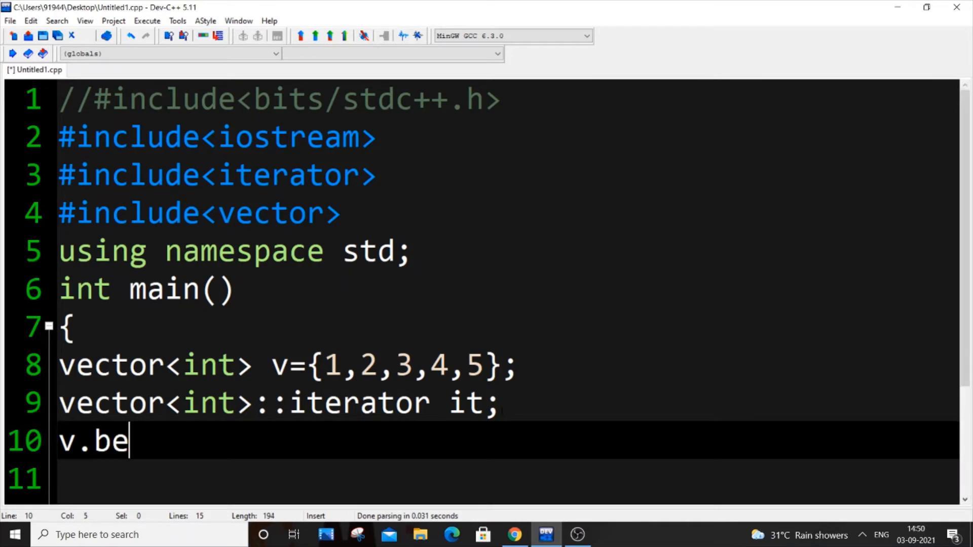
text(gin())
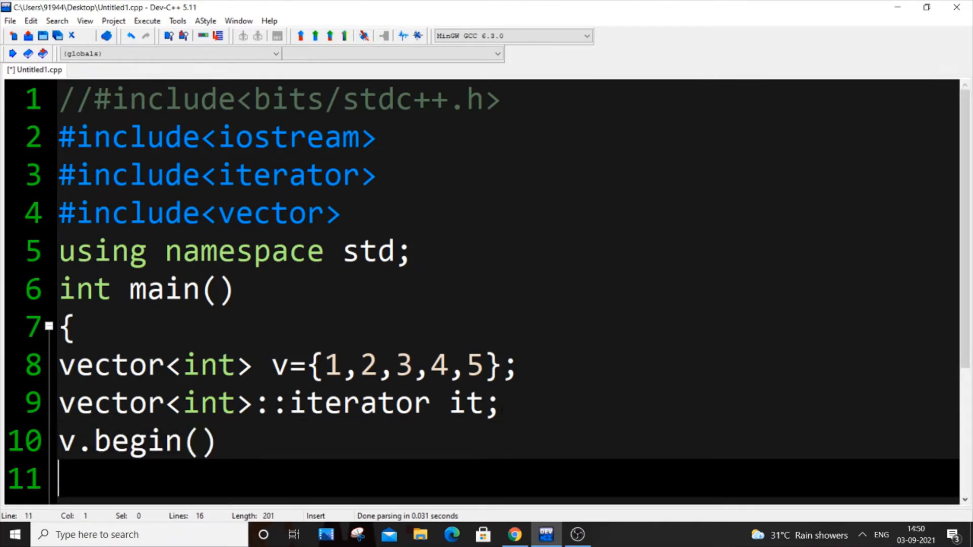
text(v.end())
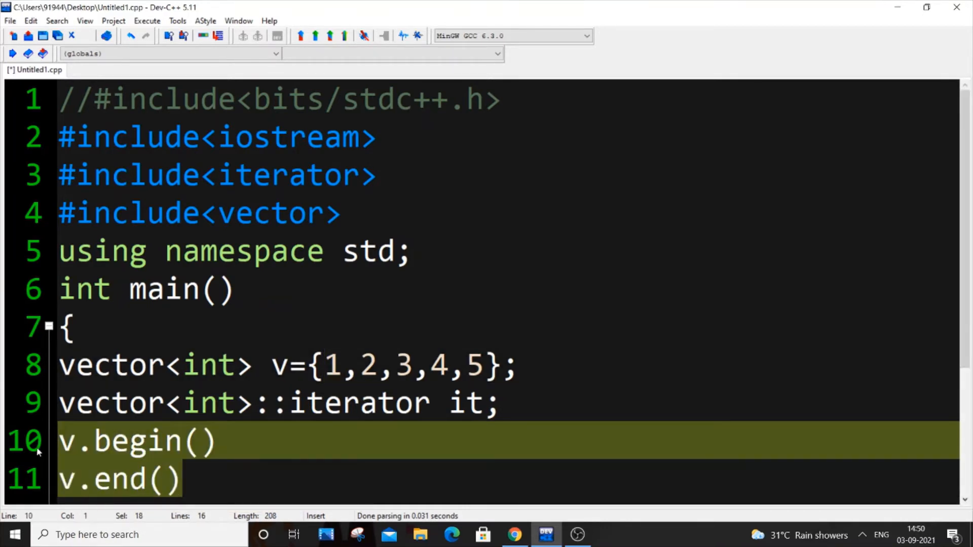
key(Delete)
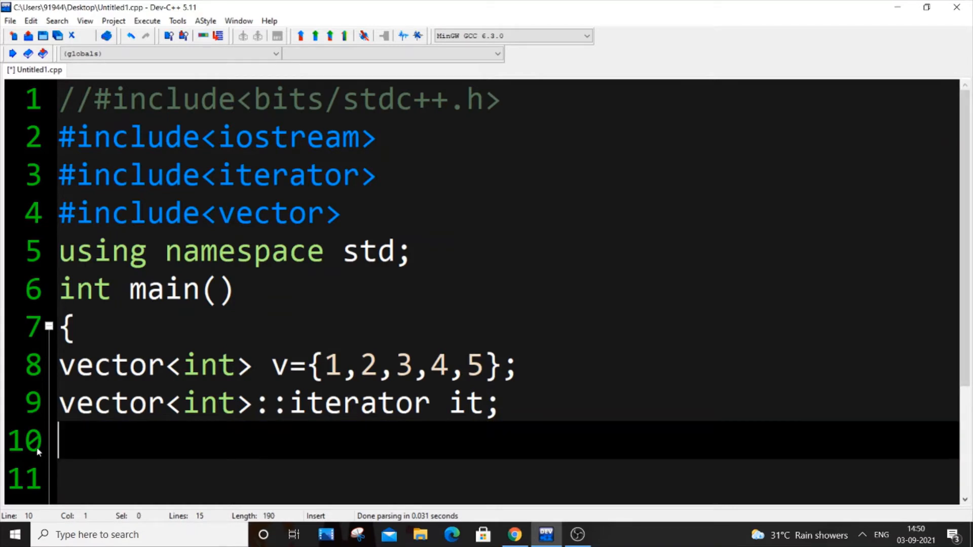
- Write the loop header for(it=v.begin();it!=v.end();it++) with an opening brace
scroll(down, 3)
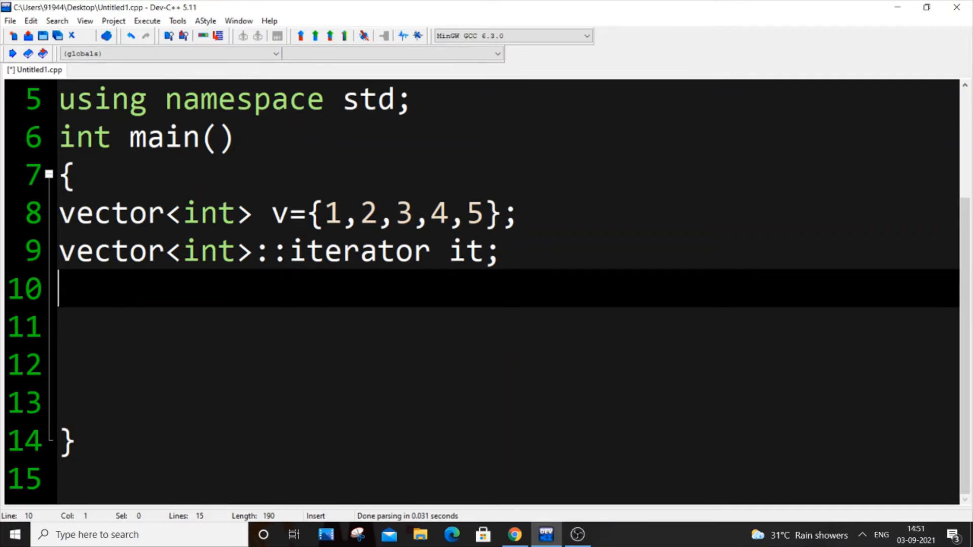
text(for)
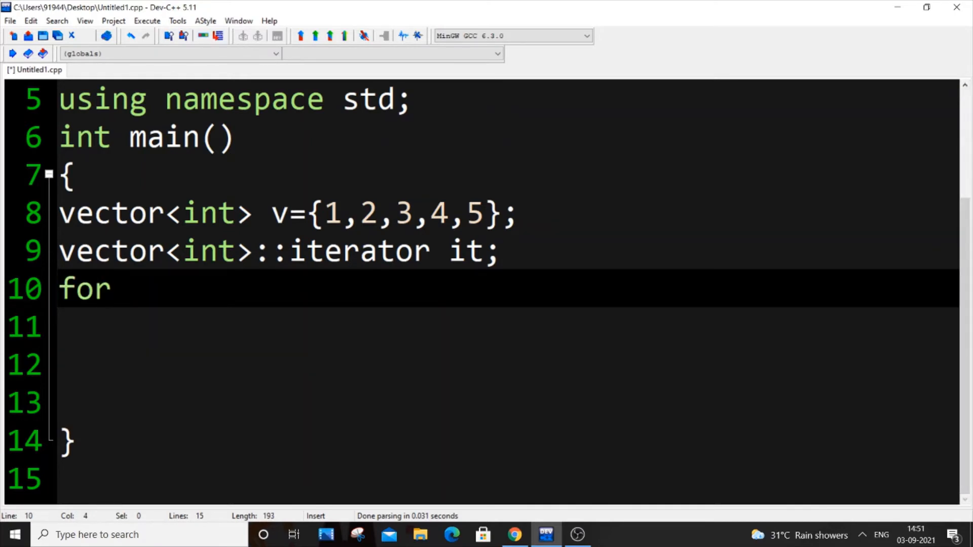
text(())
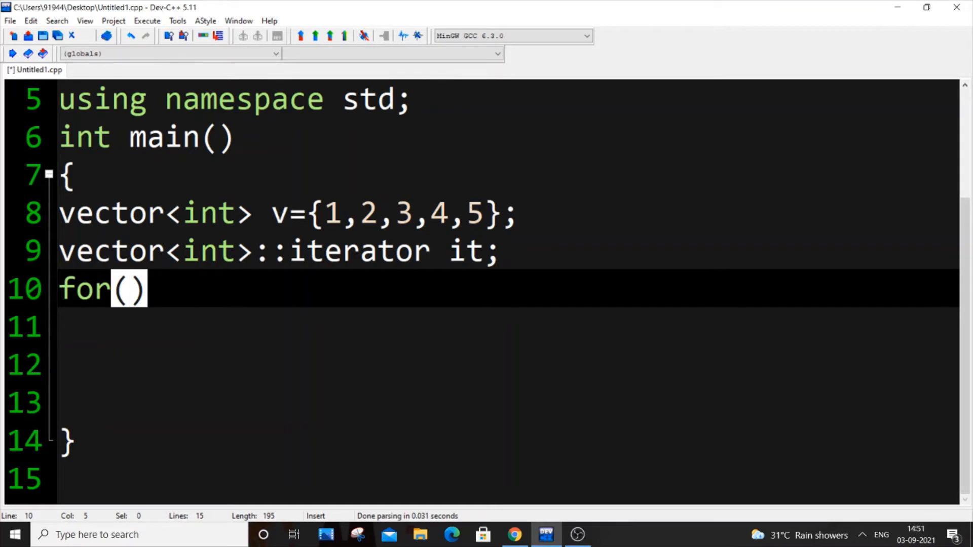
text(it=)
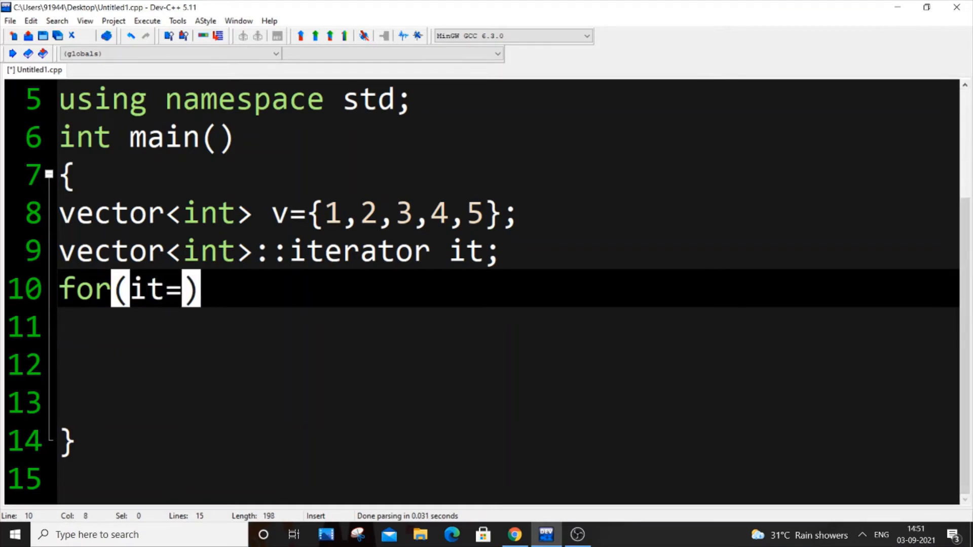
text(v.)
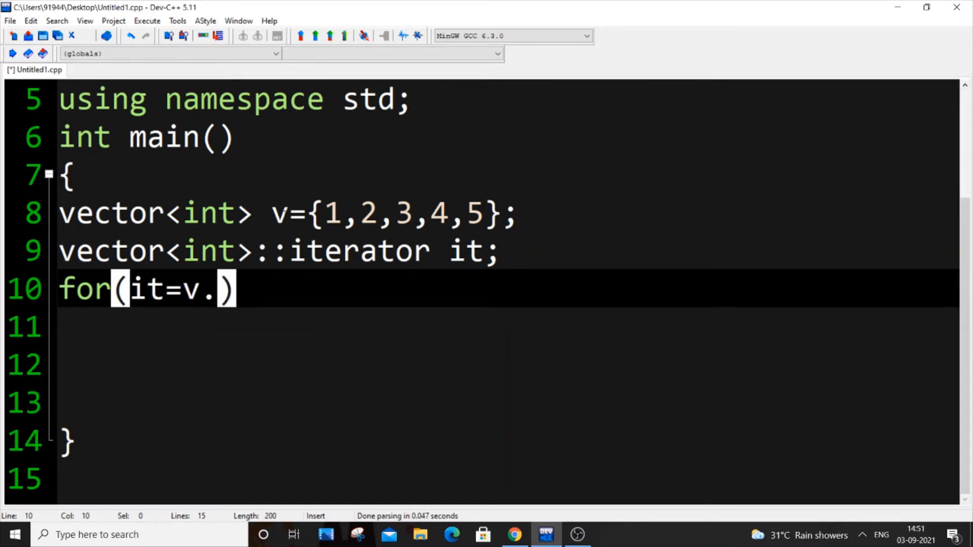
text(beg)
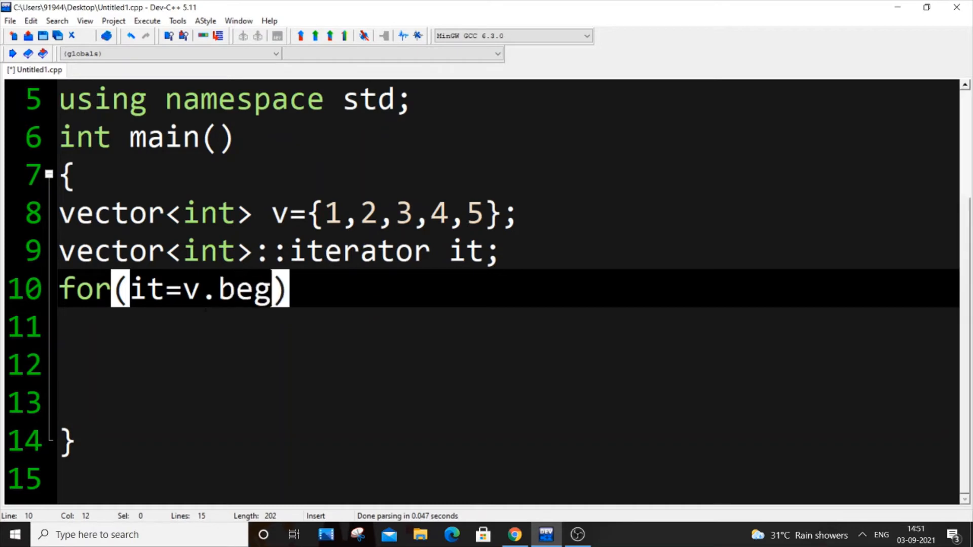
text(in())
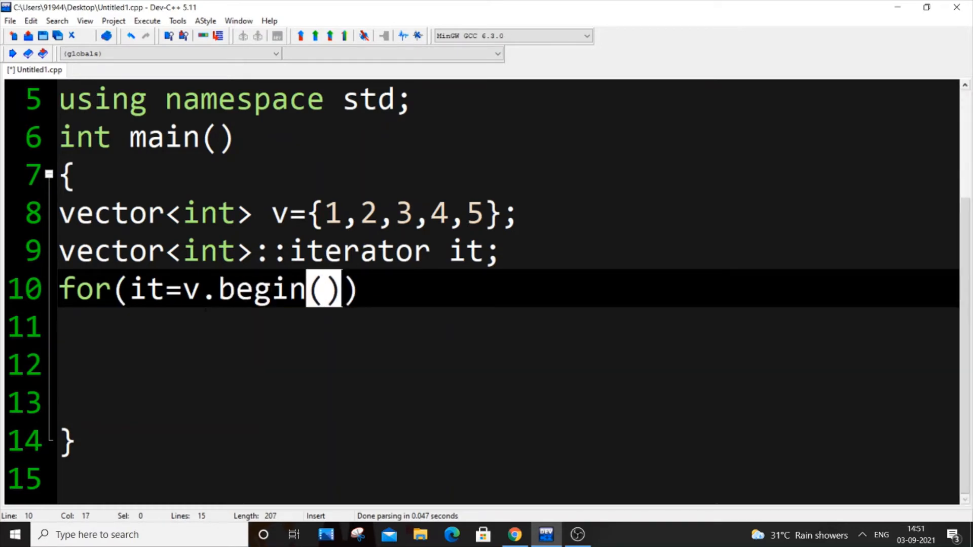
text(;)
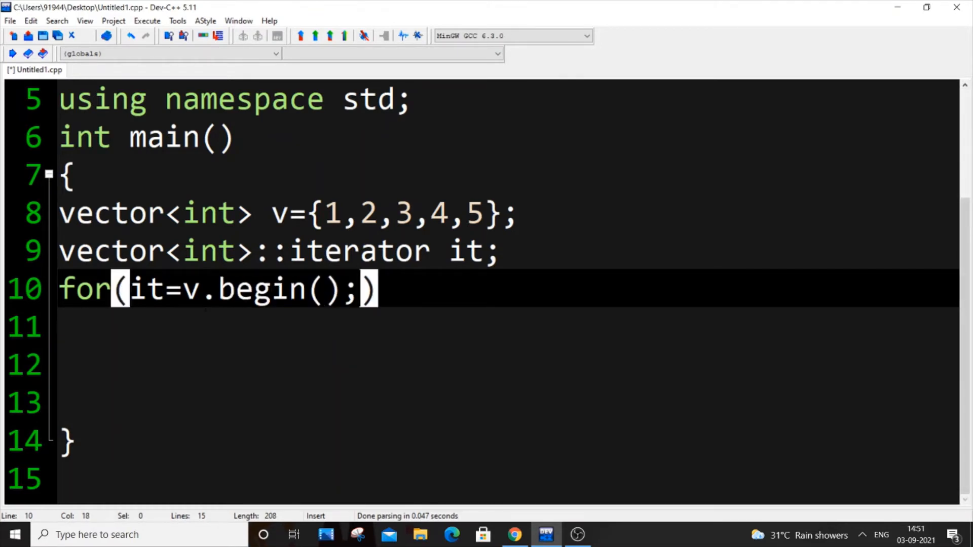
text(it)
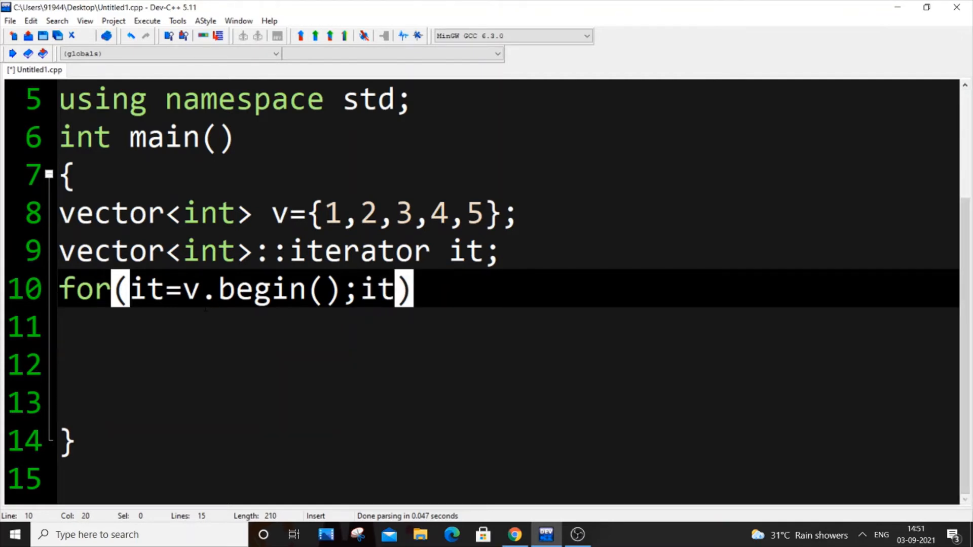
text(!=v)
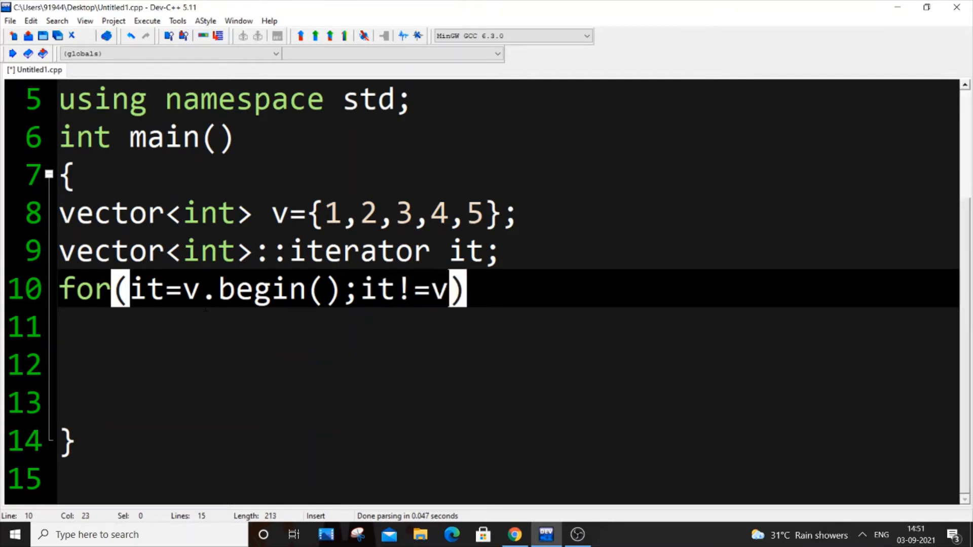
text(.end()
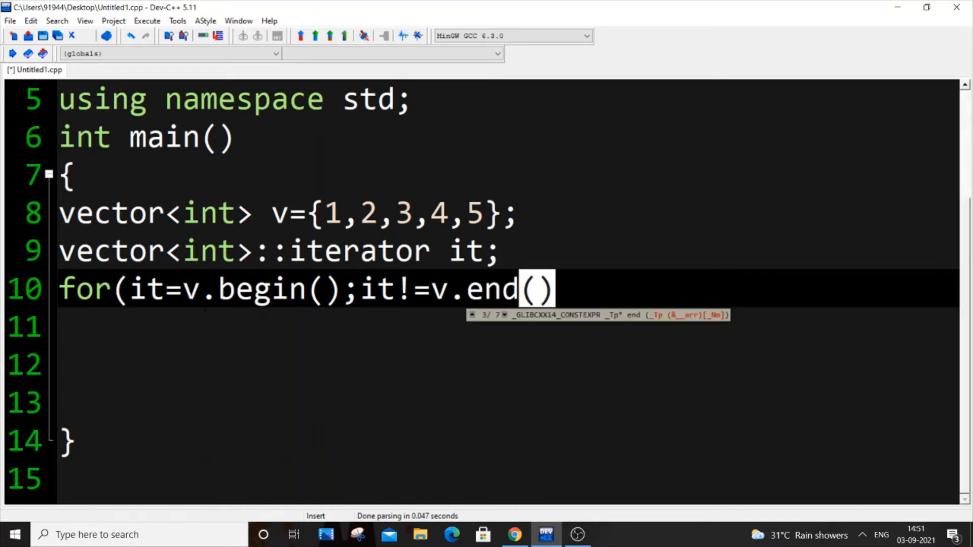
text())
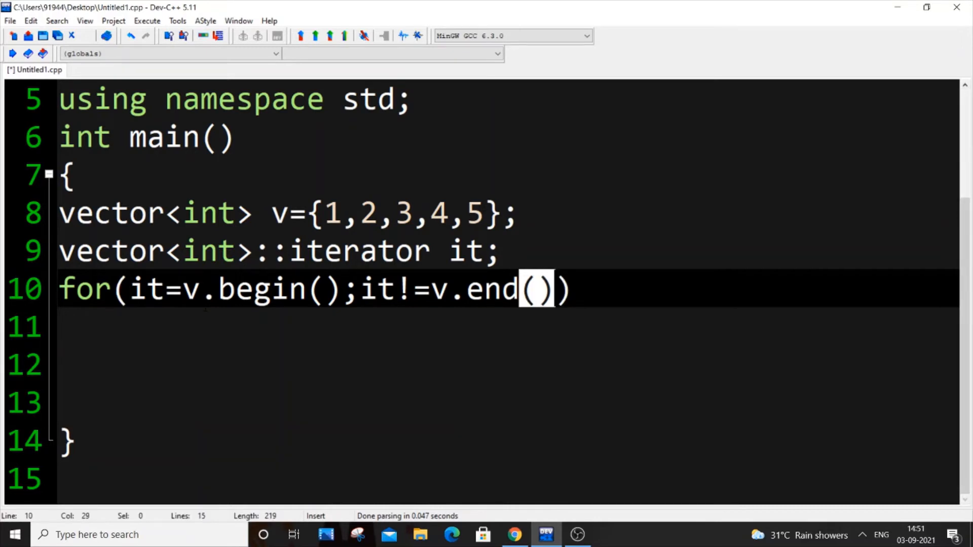
text(;i++)
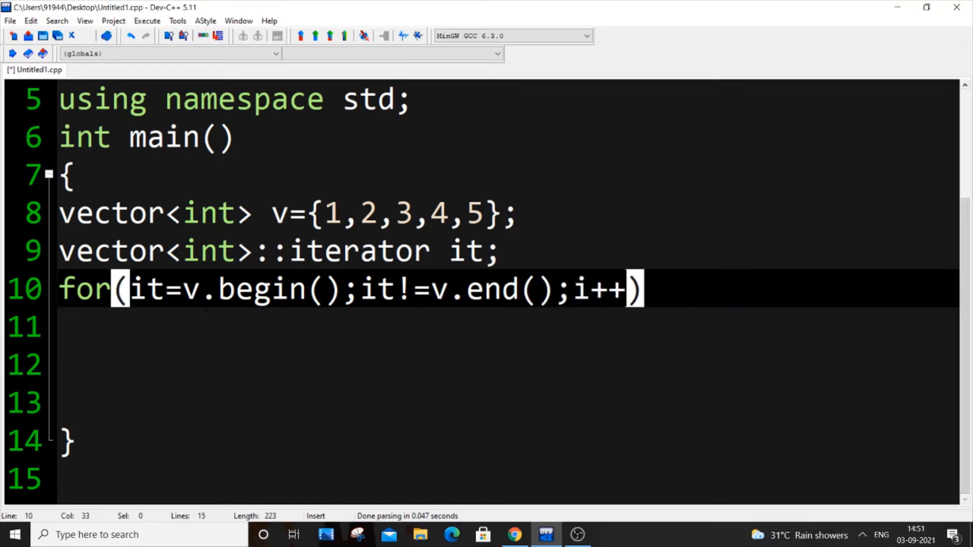
text(t)
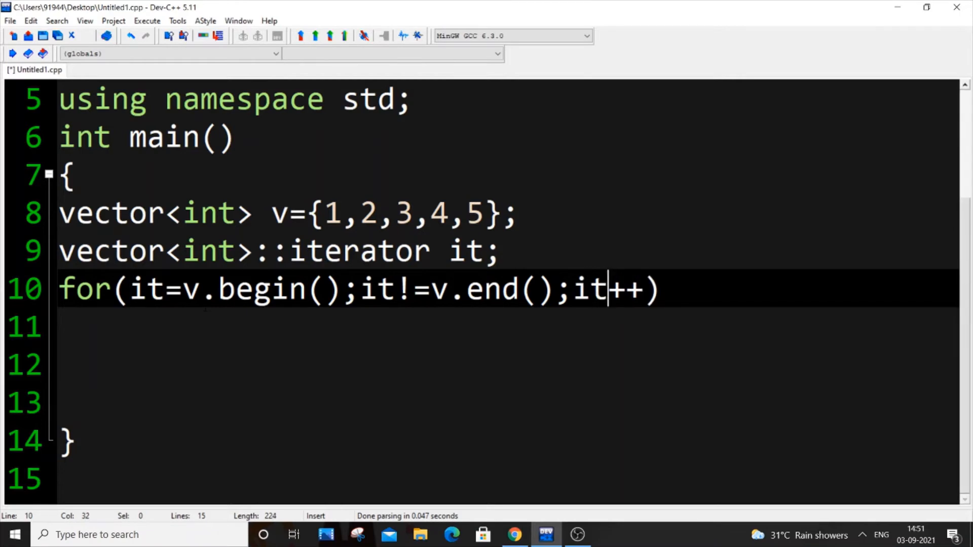
text({)
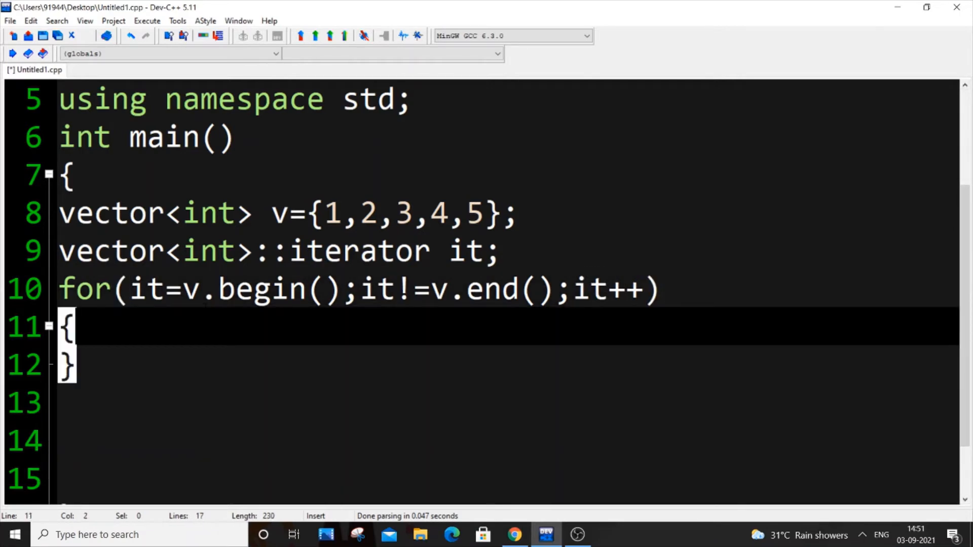
- Inside the loop, print each element with cout<<*it<<endl;
text(cout<<)
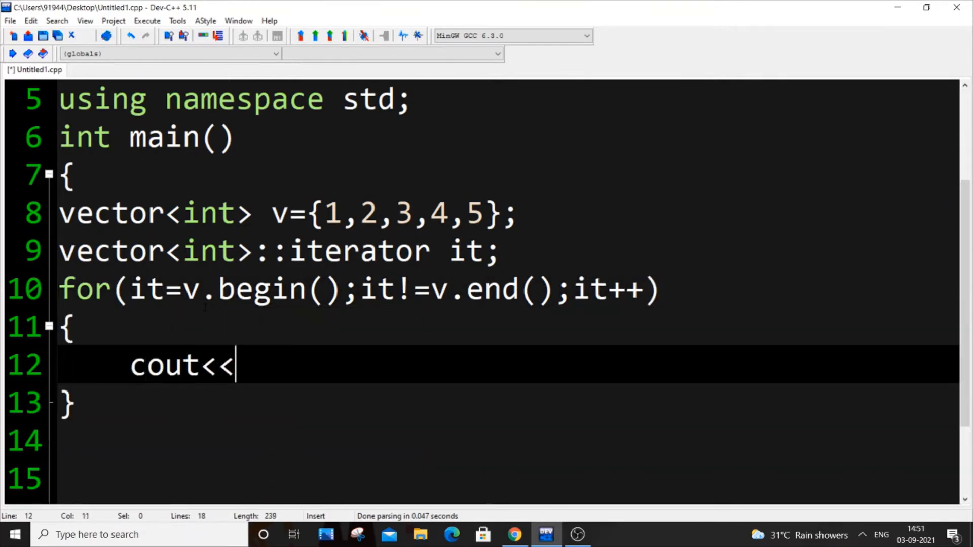
text(*it)
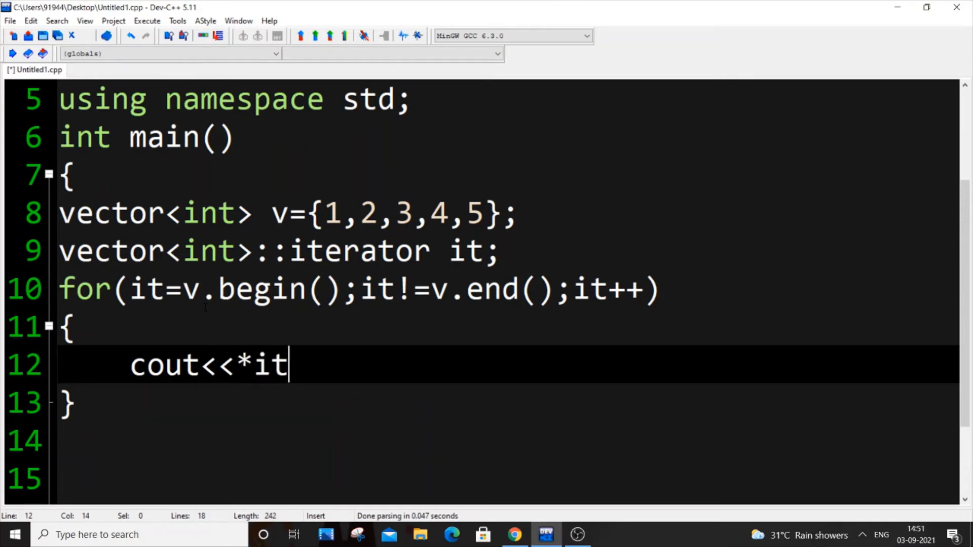
text(<<e)
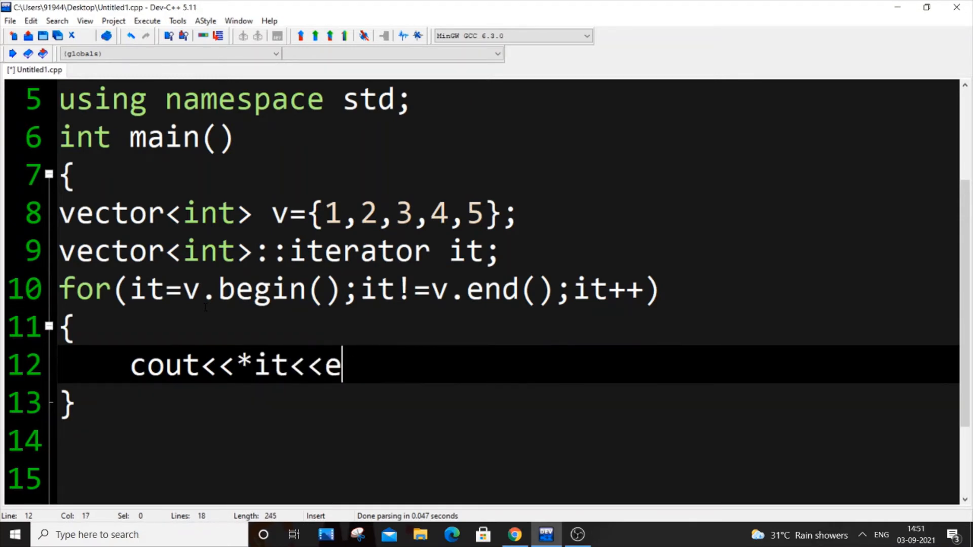
text(ndl)
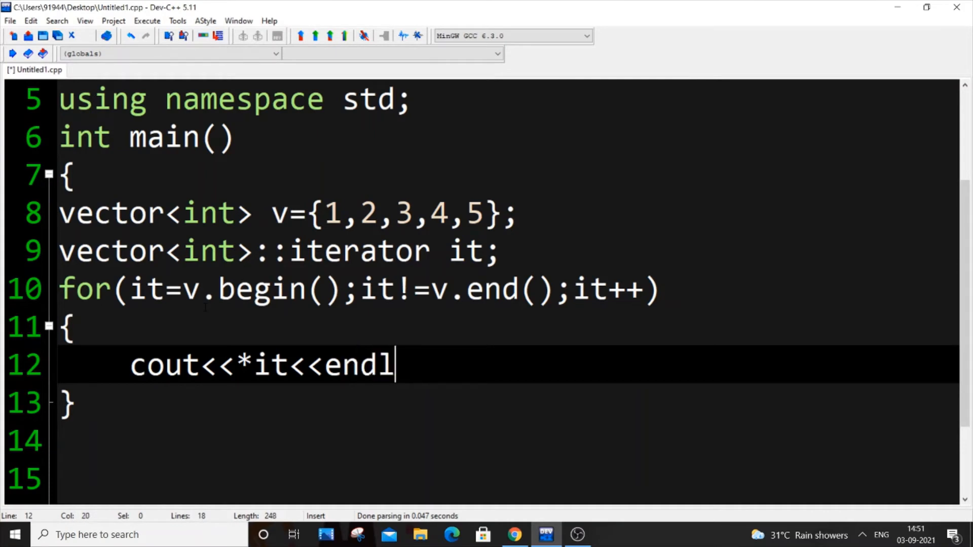
text(;)
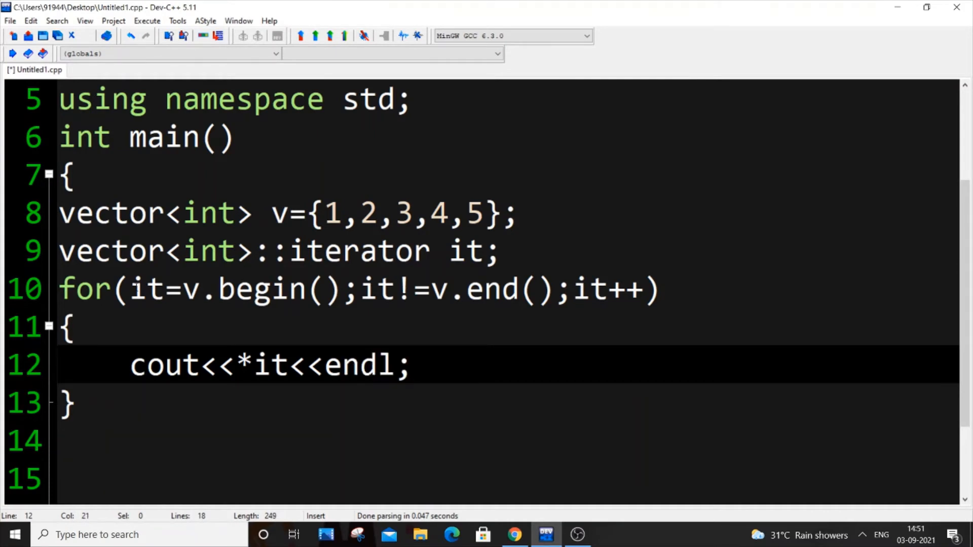
double_click(146, 289)
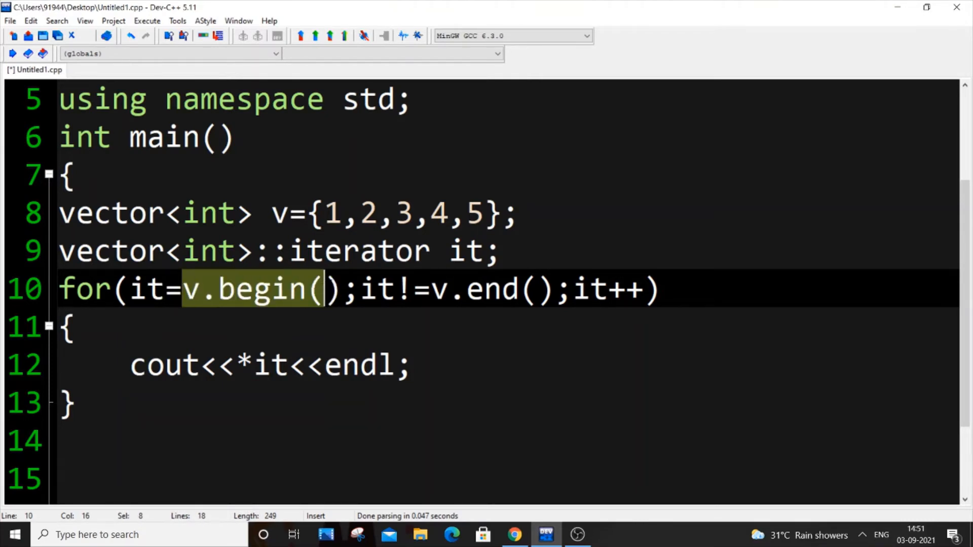
click(323, 214)
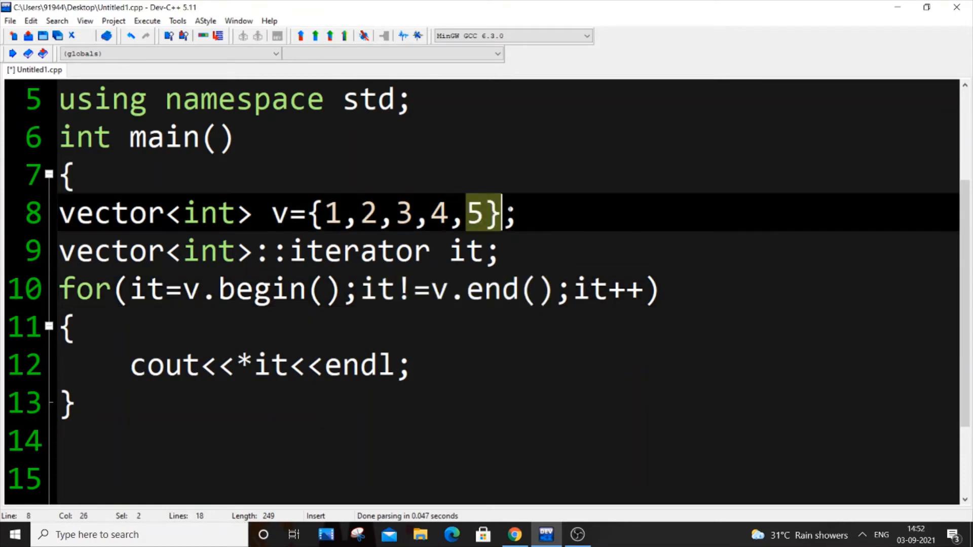
click(464, 213)
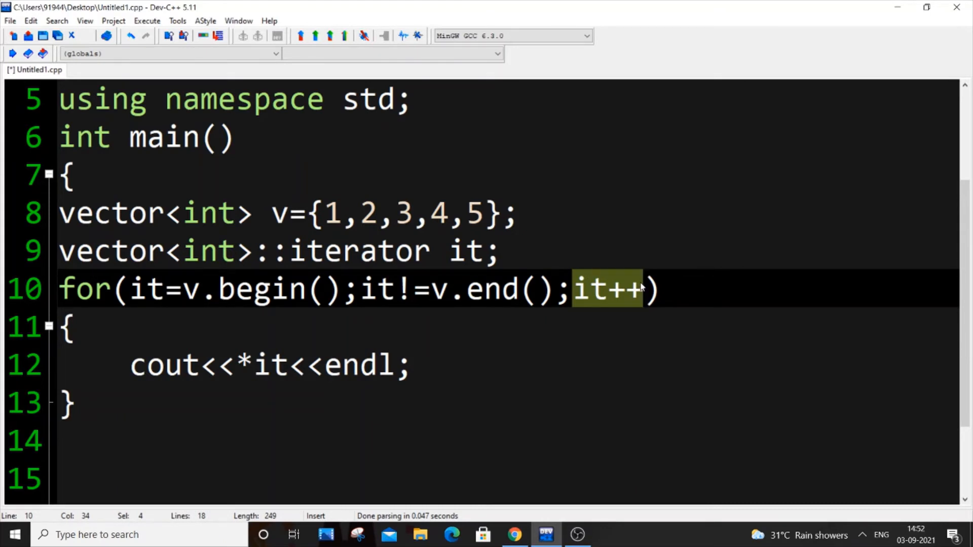
mouse_move(641, 287)
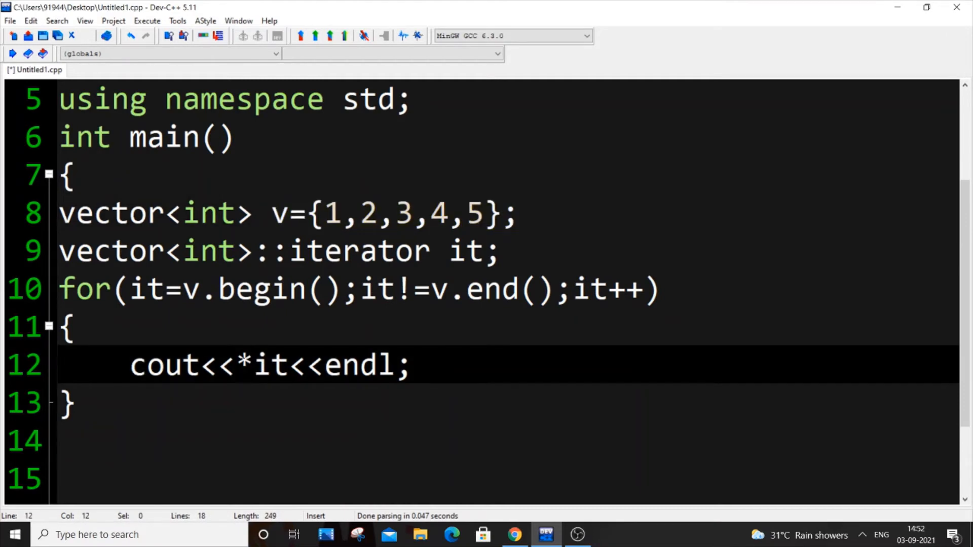
double_click(147, 289)
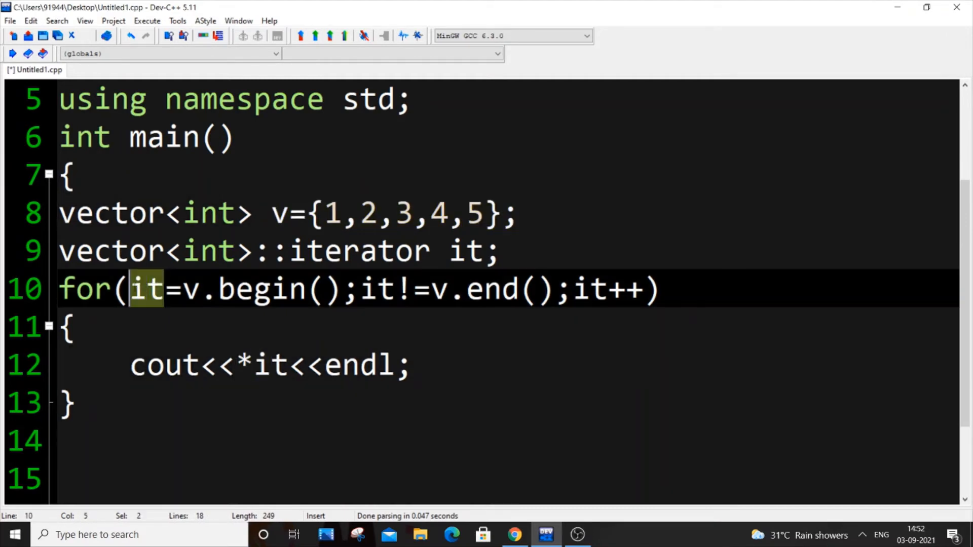
mouse_move(146, 288)
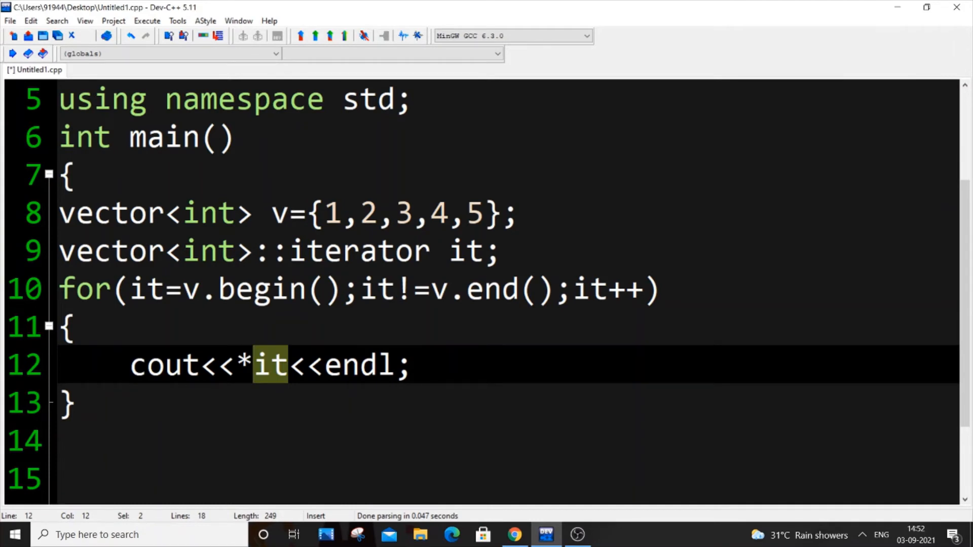
click(238, 365)
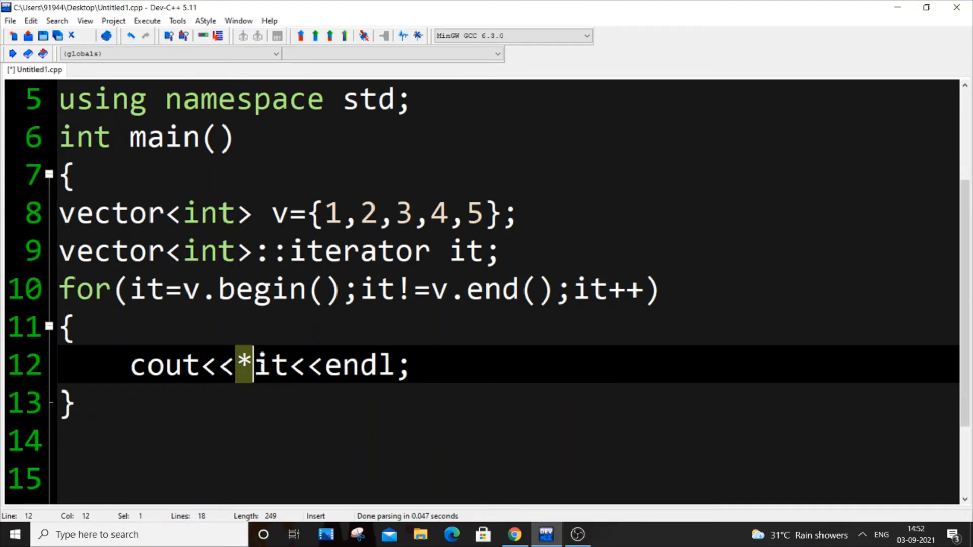
- Compile and run the program from the Execute menu to print elements 1 through 5
click(146, 21)
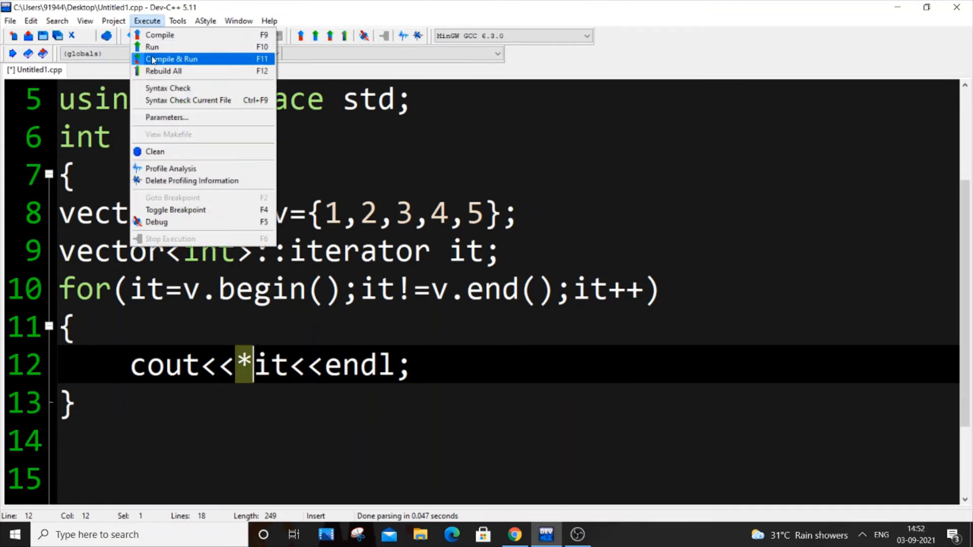
click(171, 58)
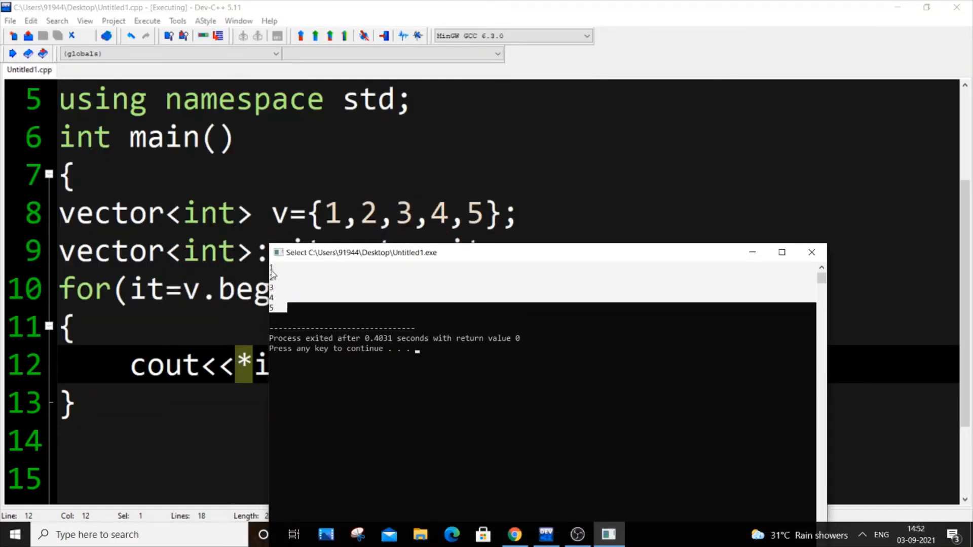
mouse_move(751, 253)
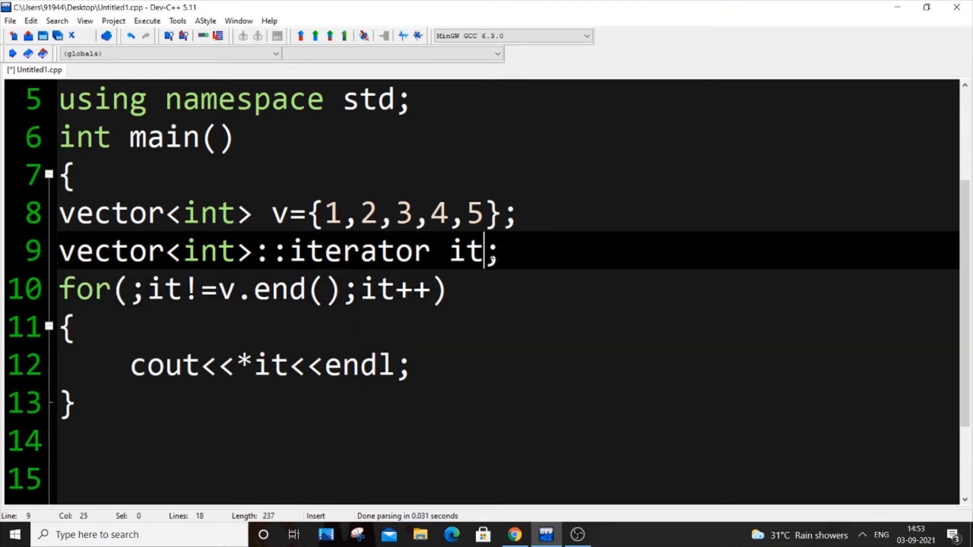
- Initialize the iterator as it=v.begin() on its declaration line and trim the for loop
text(=)
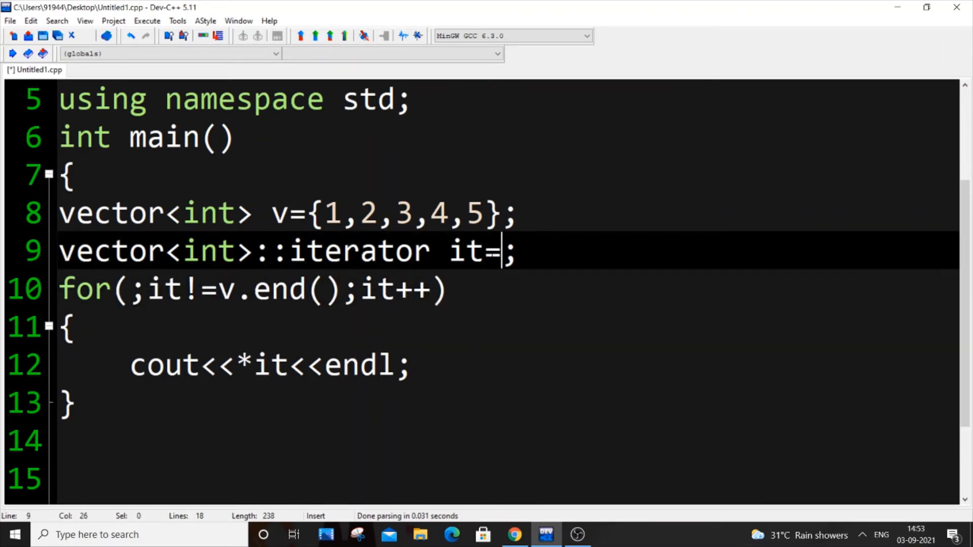
text(v.b)
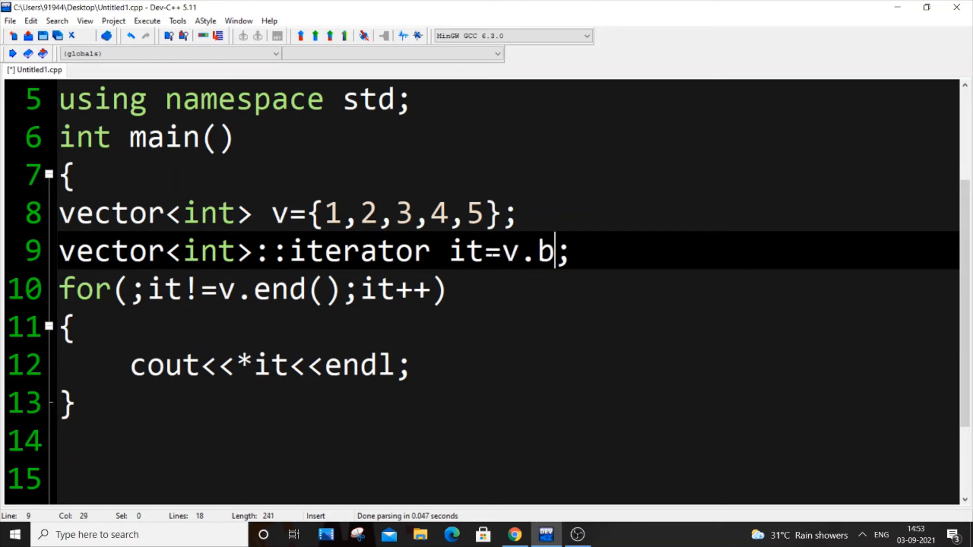
text(egin())
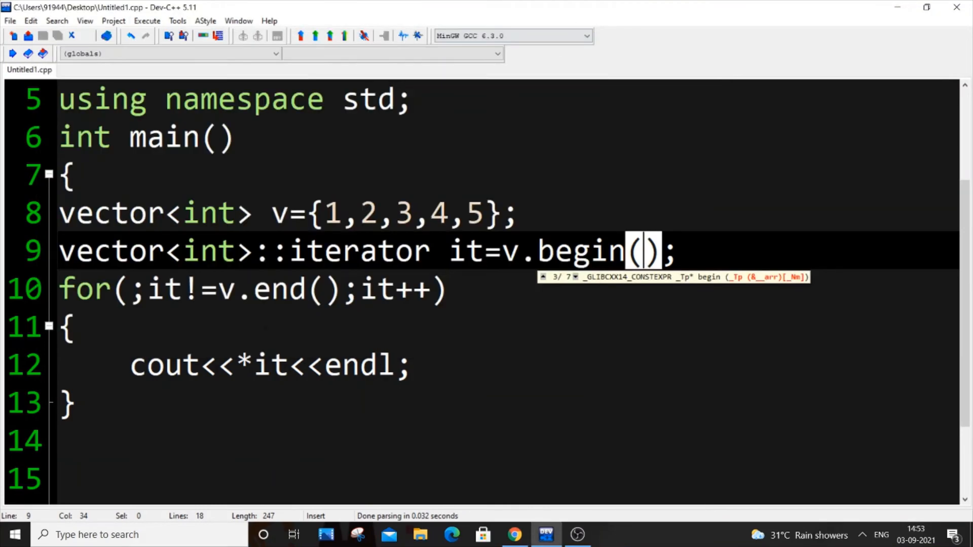
key(Backspace)
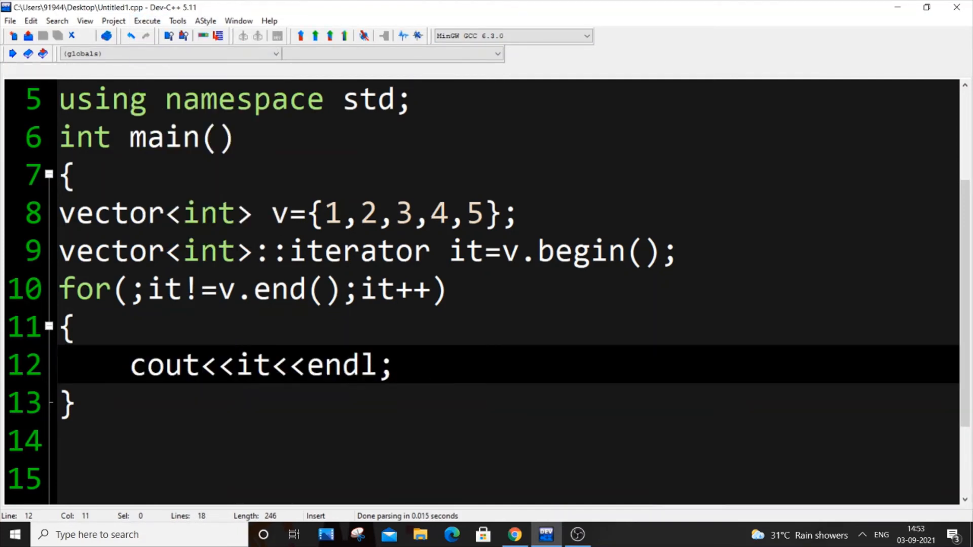
text(*)
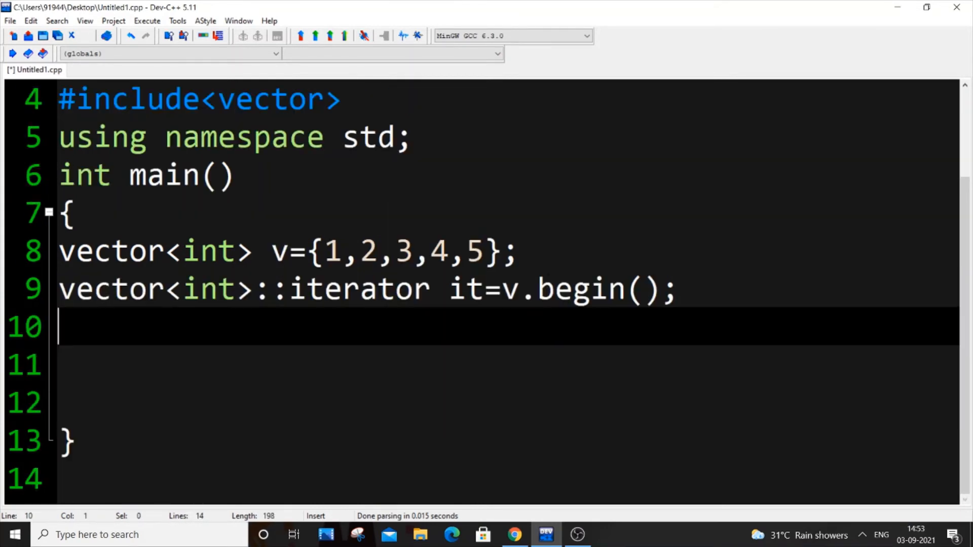
- Write it=v.begin(); and cout<<*it;, run the program showing 1, and close the console
key(Backspace)
text(it)
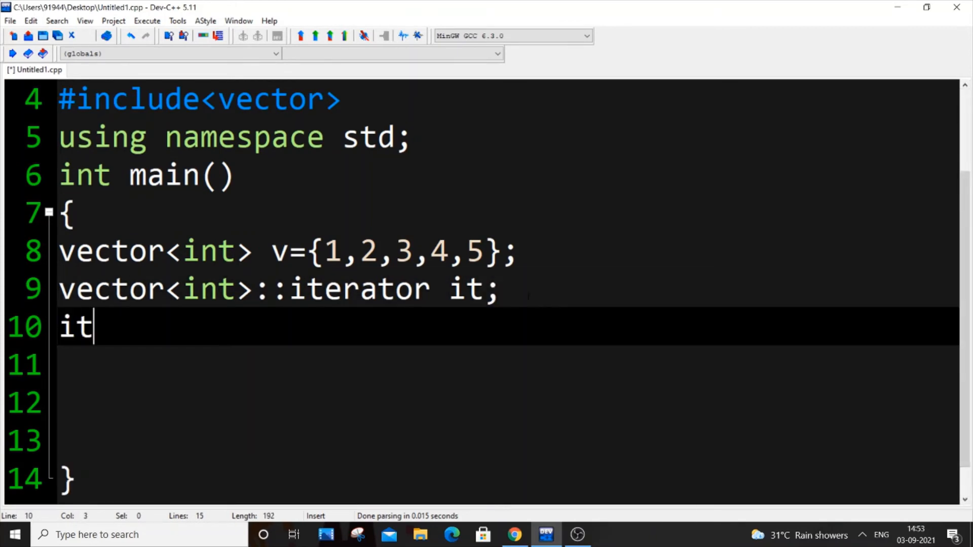
text(=v.e)
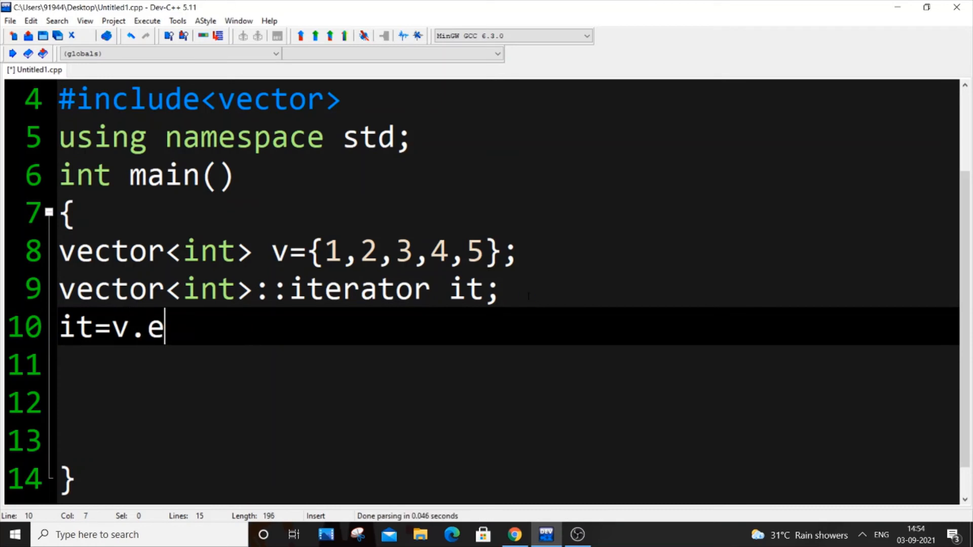
text(begin();)
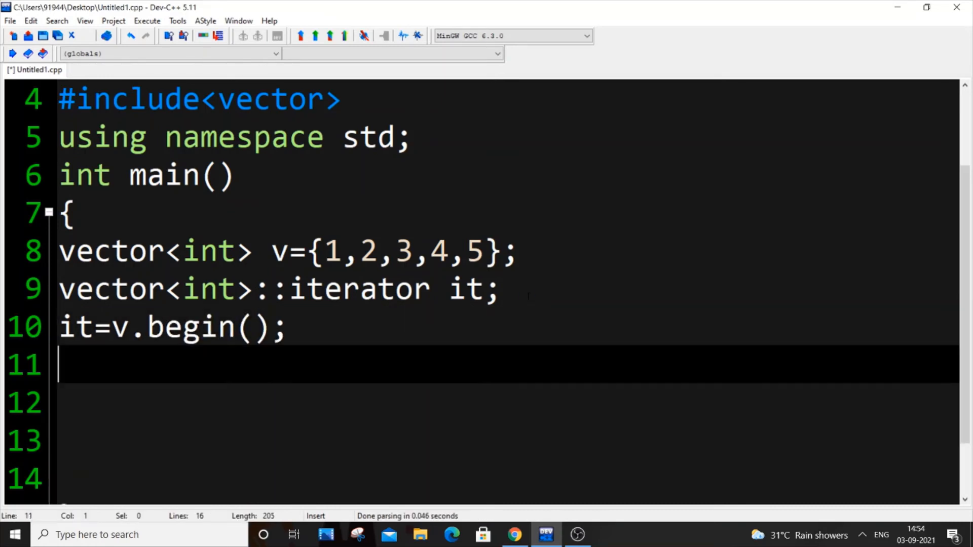
text(cout<<)
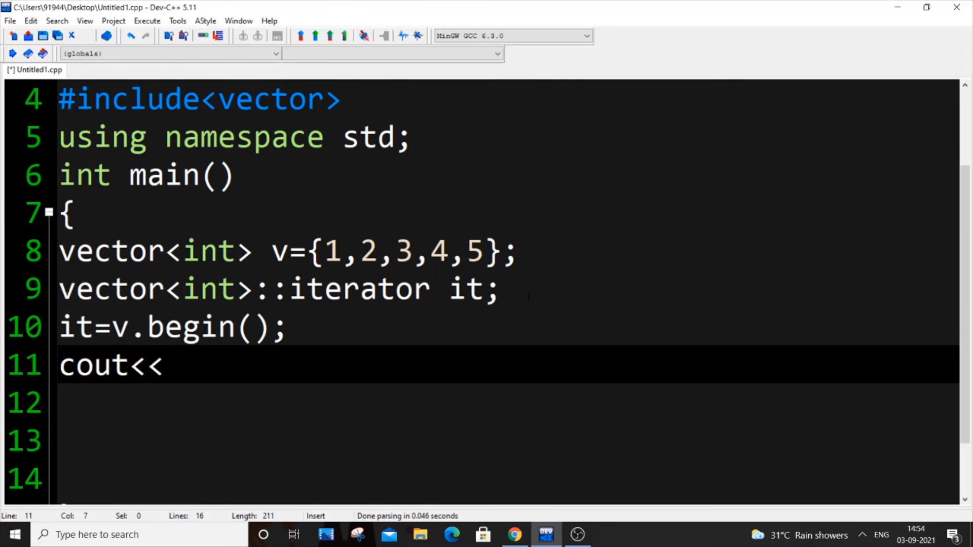
text(*it;)
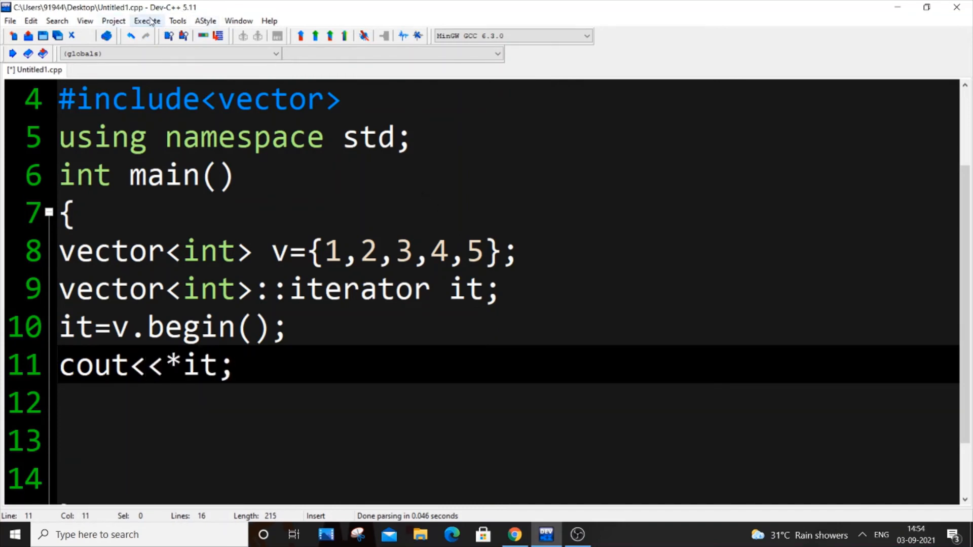
click(169, 36)
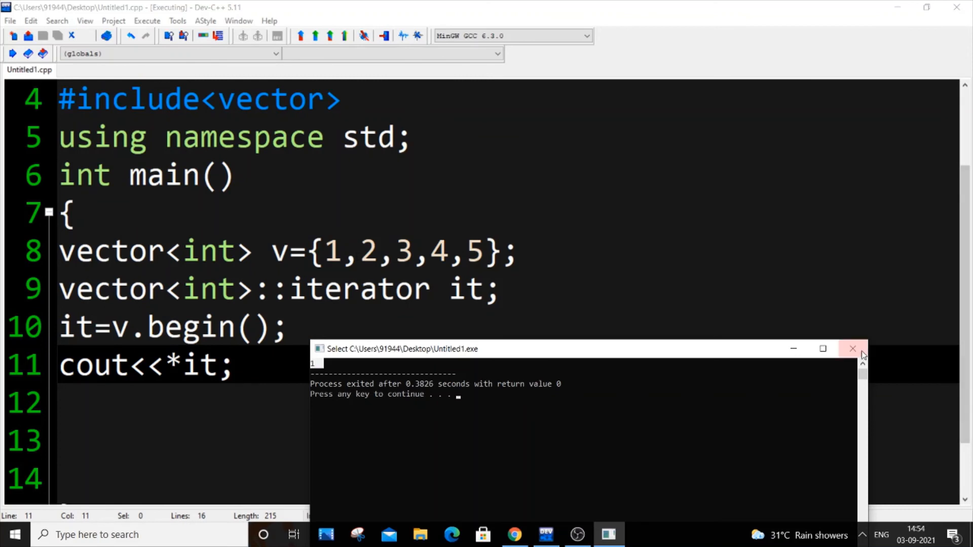
click(852, 348)
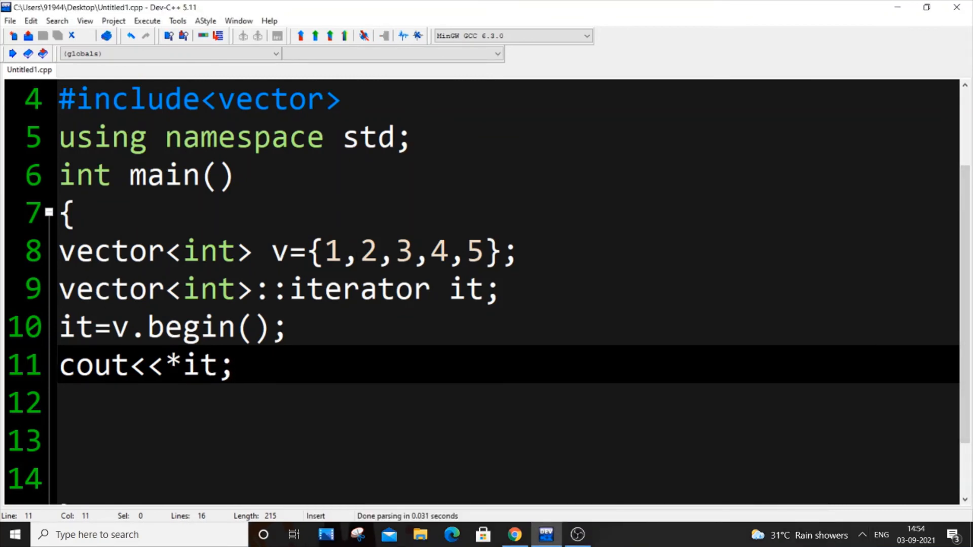
- Append +2 after v.begin() on line 10, making it=v.begin()+2
click(251, 327)
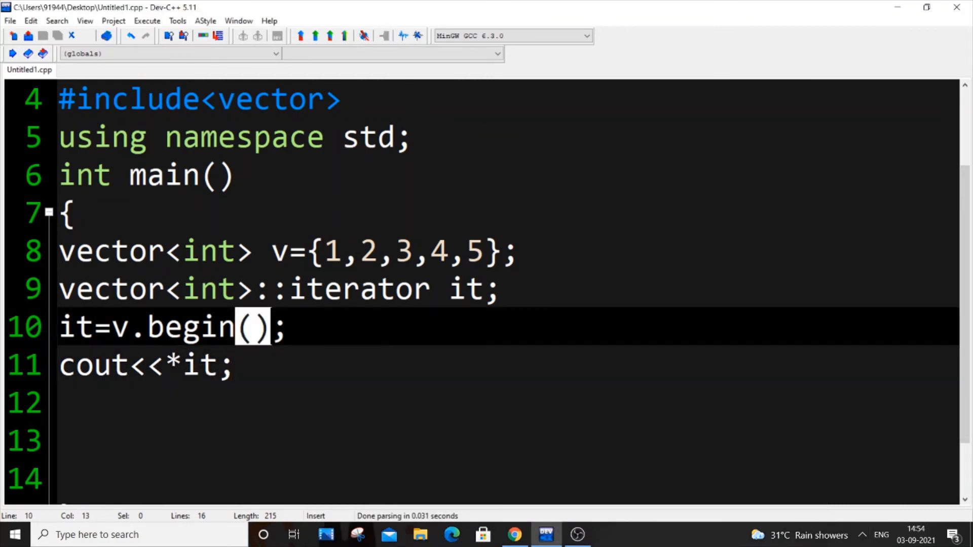
text(+)
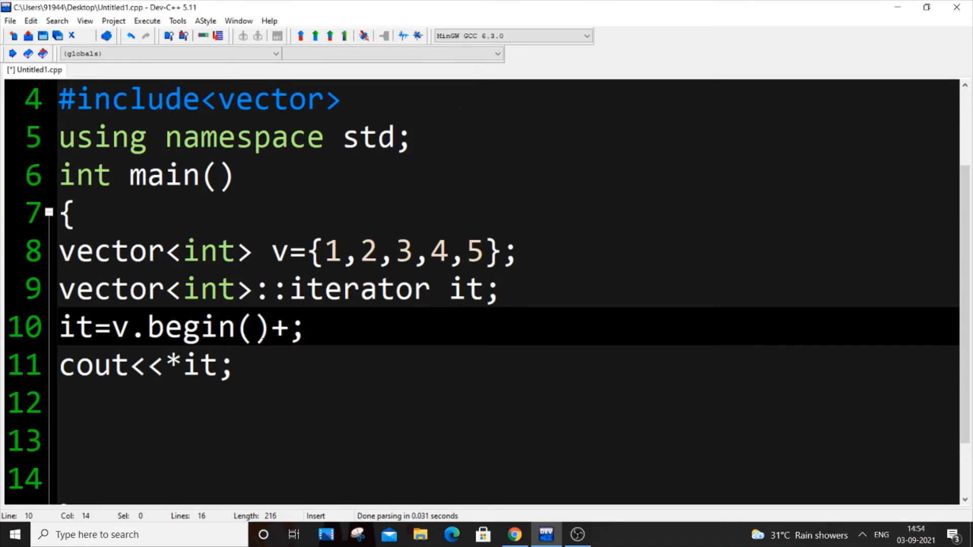
text(2)
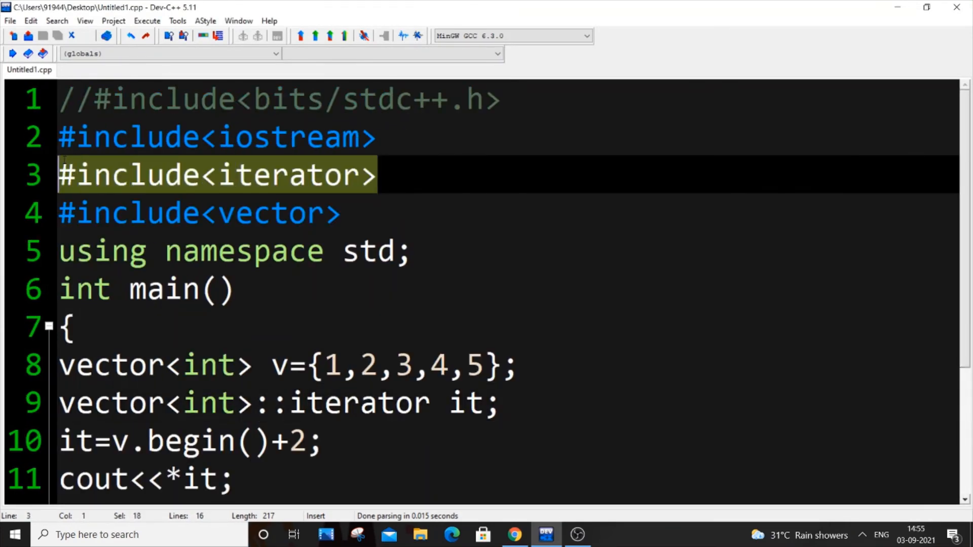
scroll(down, 3)
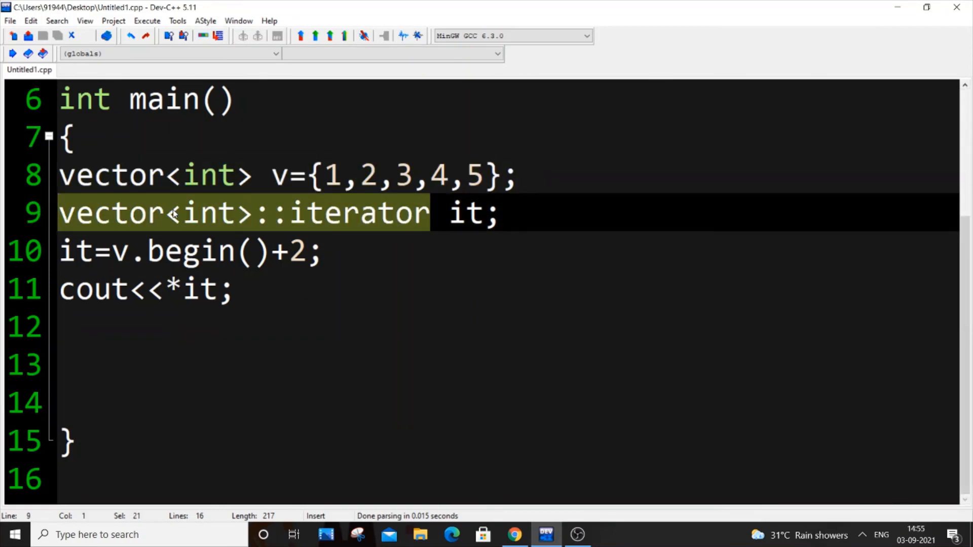
scroll(up, 3)
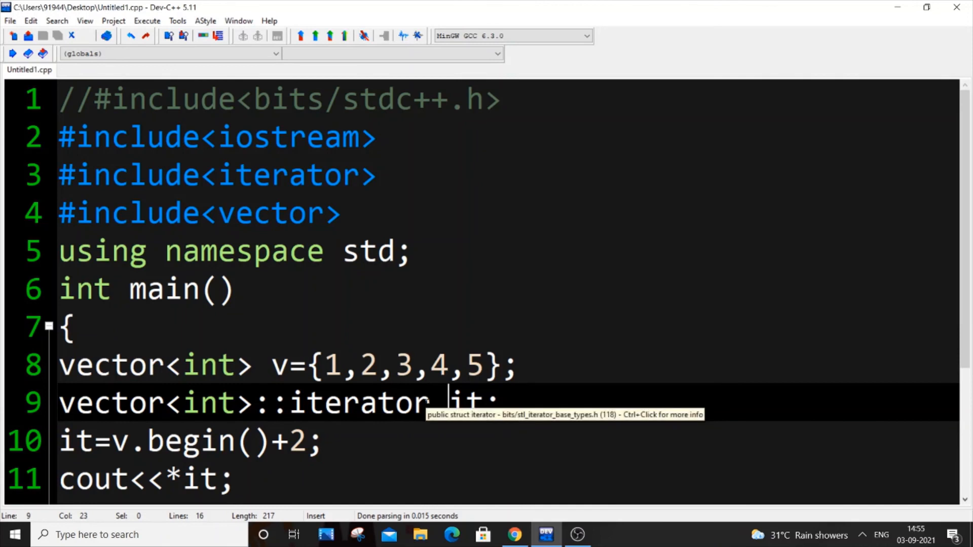
double_click(358, 402)
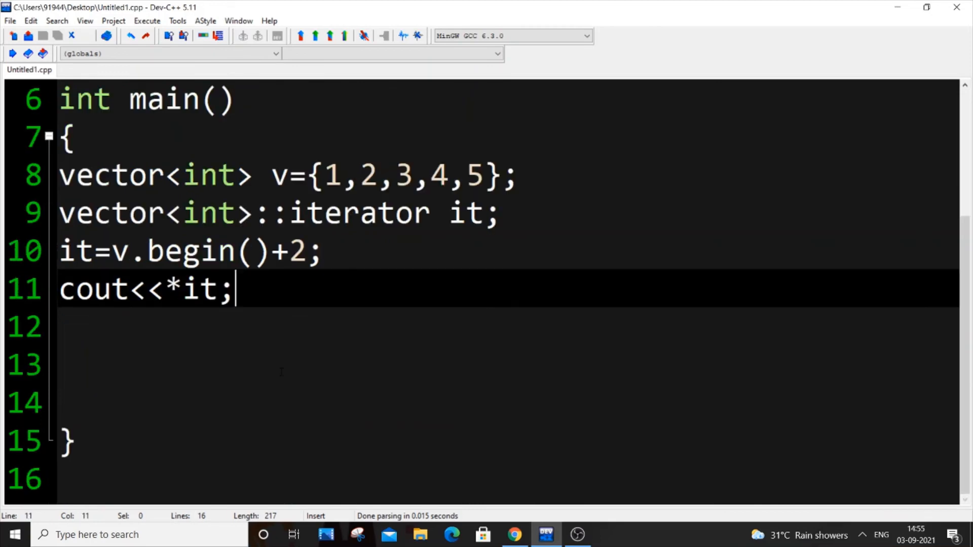
scroll(up, 3)
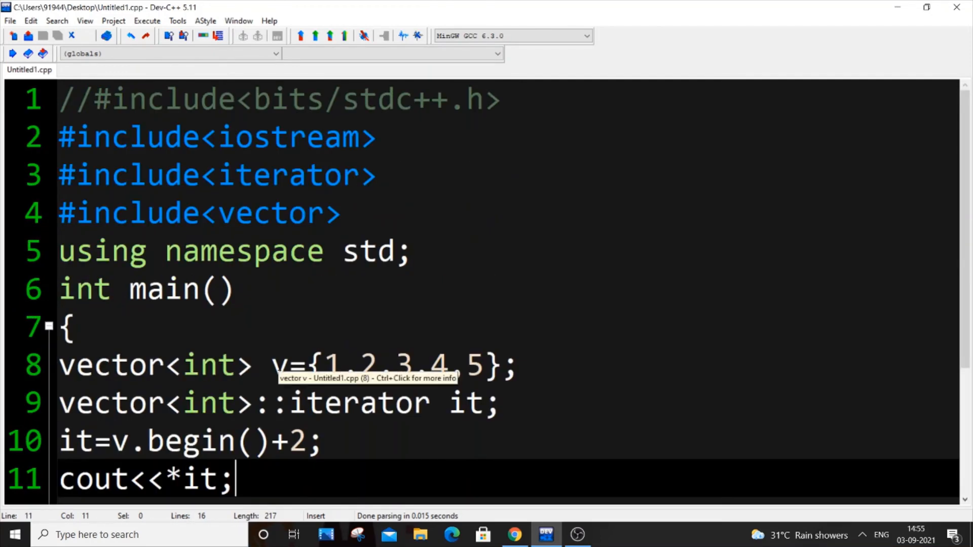